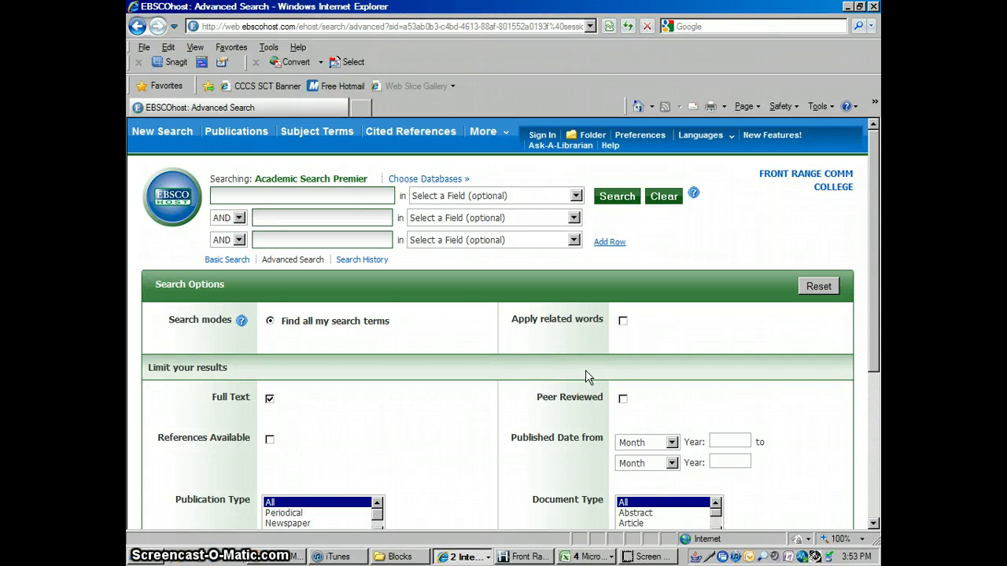
mouse_move(694, 351)
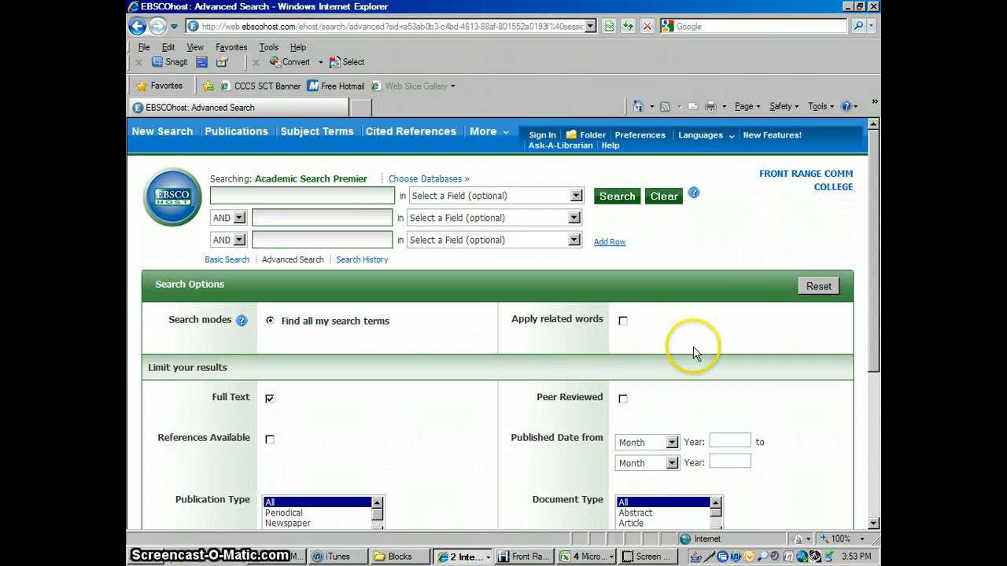
mouse_move(712, 279)
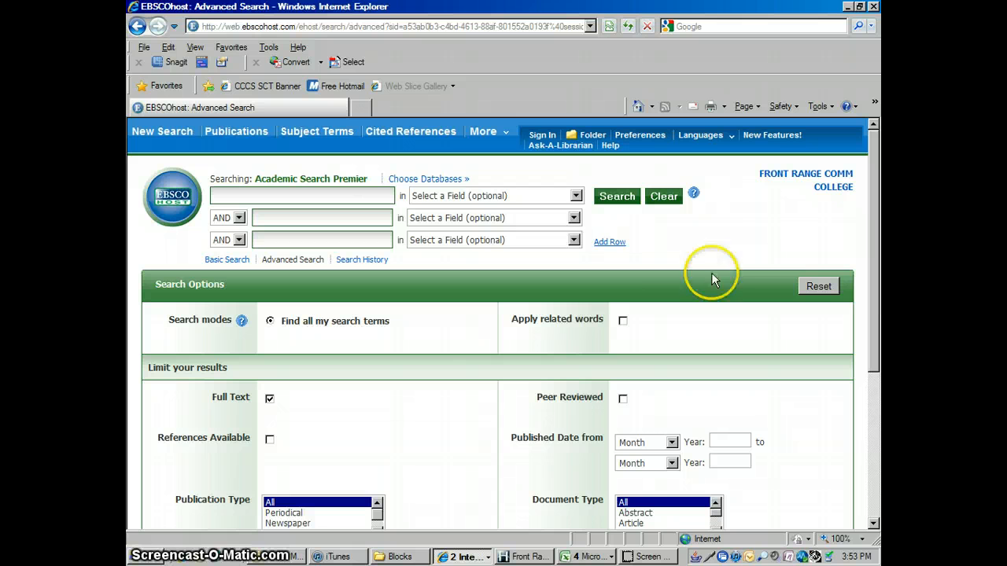
mouse_move(440, 336)
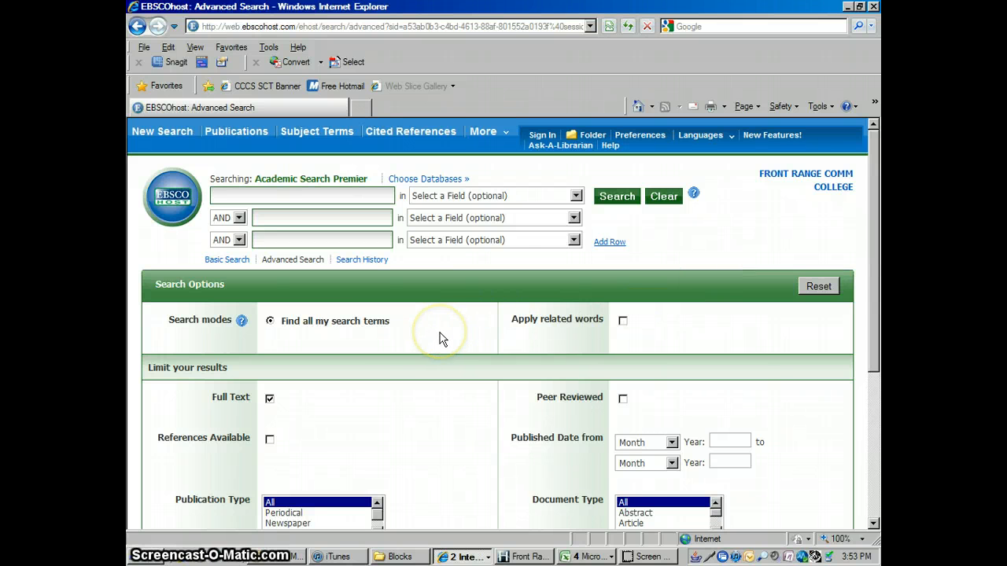
mouse_move(440, 337)
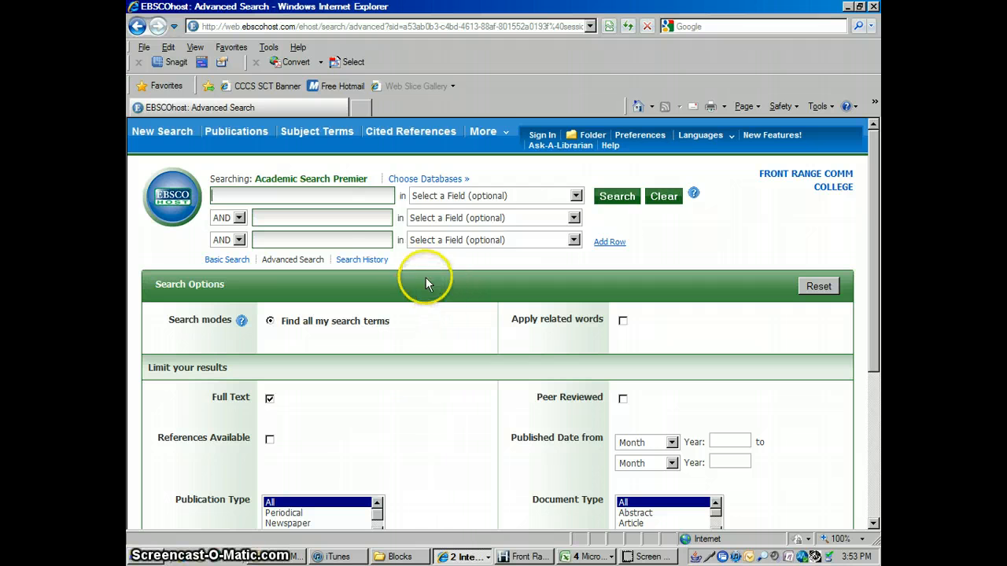
mouse_move(364, 211)
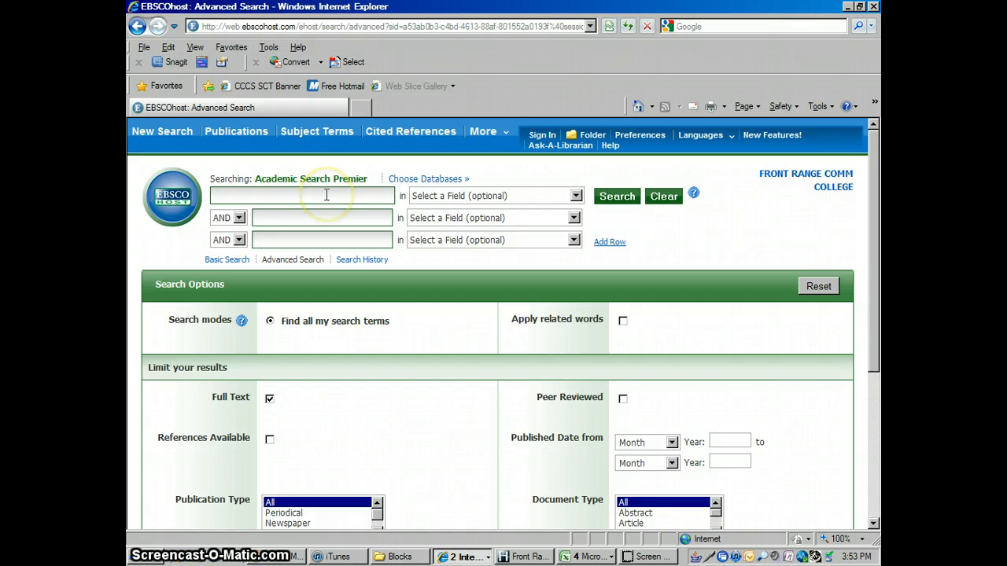
- Browse publications for 'chronicle of higher' so Chronicle of Higher Education is listed first
left_click(323, 195)
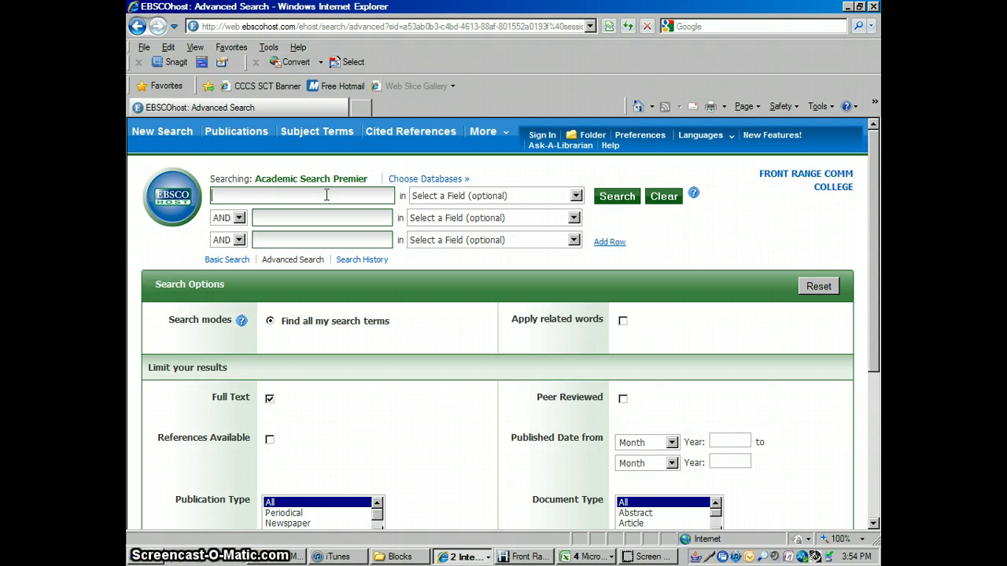
mouse_move(309, 195)
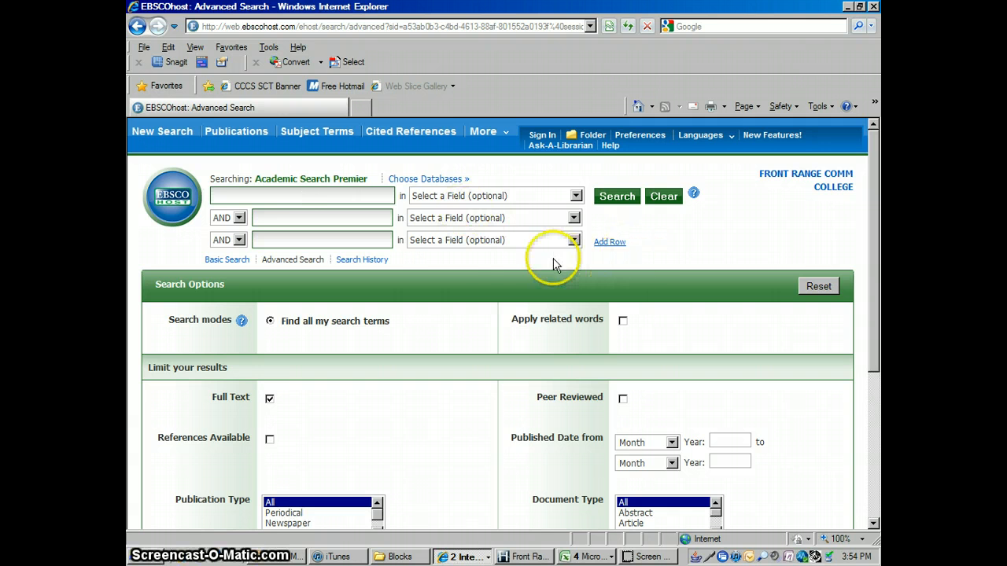
mouse_move(409, 266)
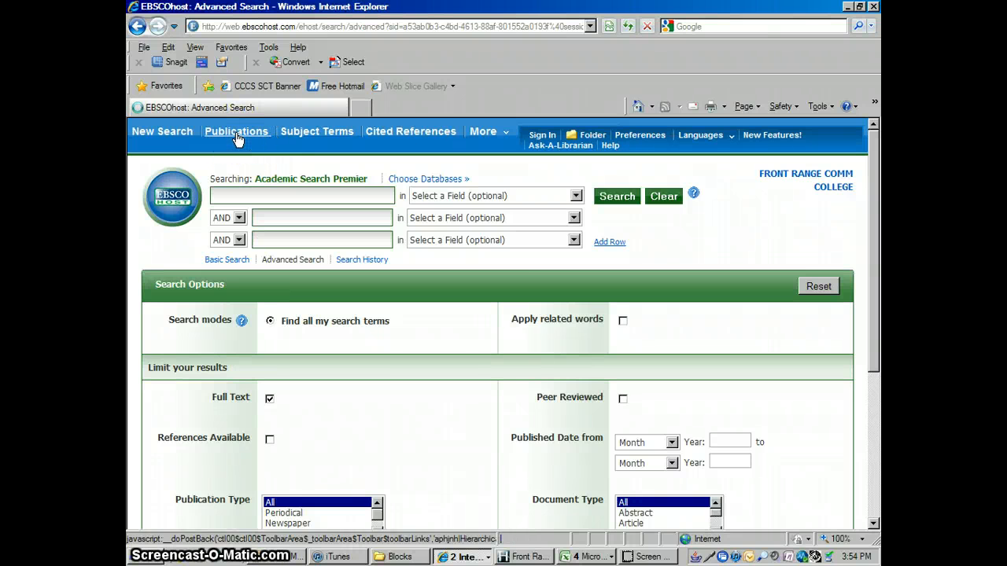
left_click(236, 132)
type("chronicle of")
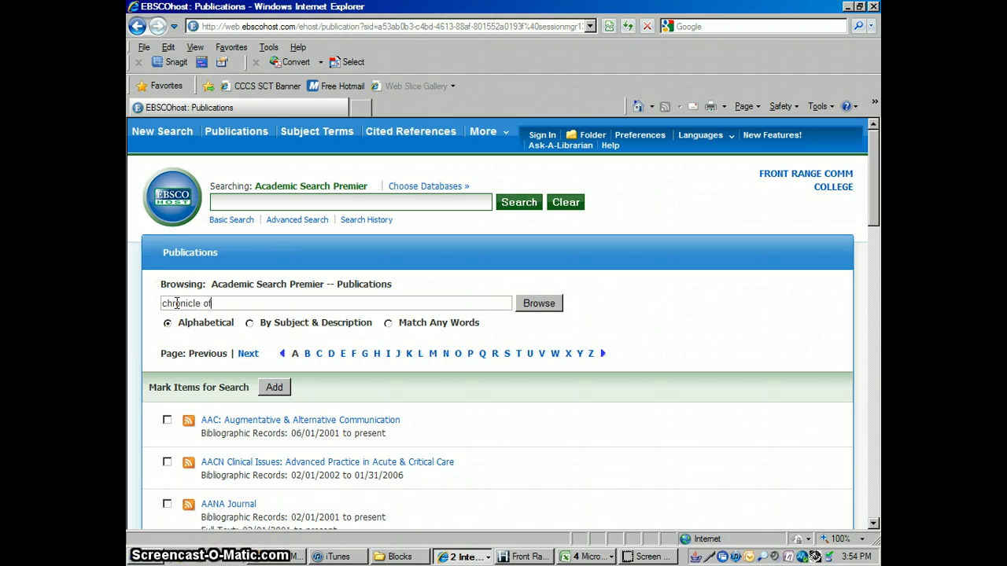
type("higher")
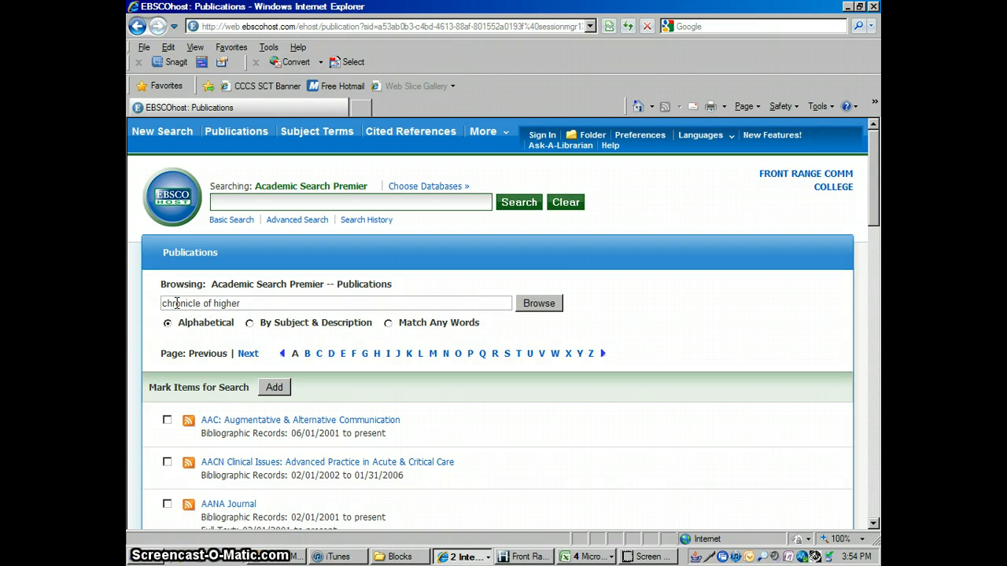
left_click(539, 304)
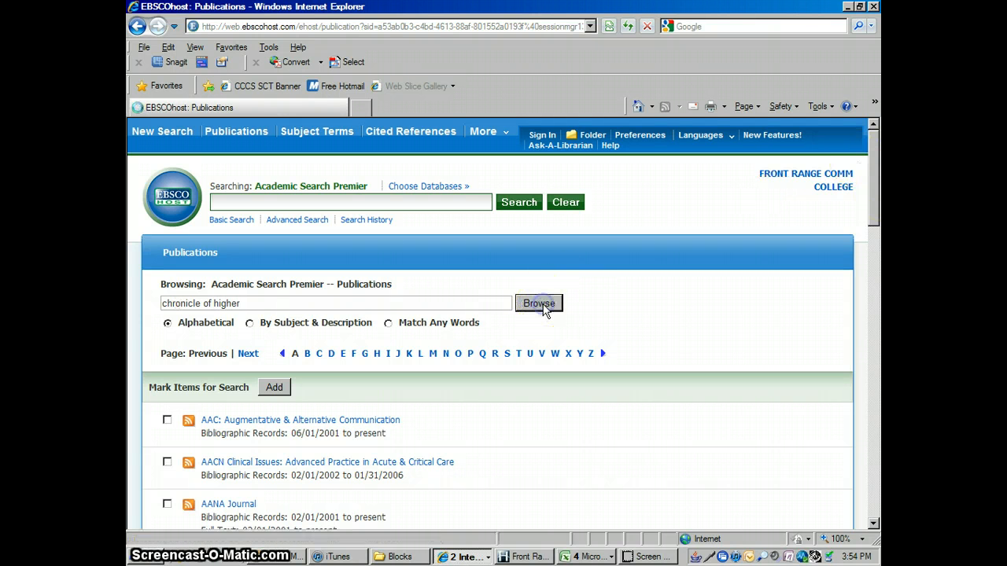
left_click(539, 304)
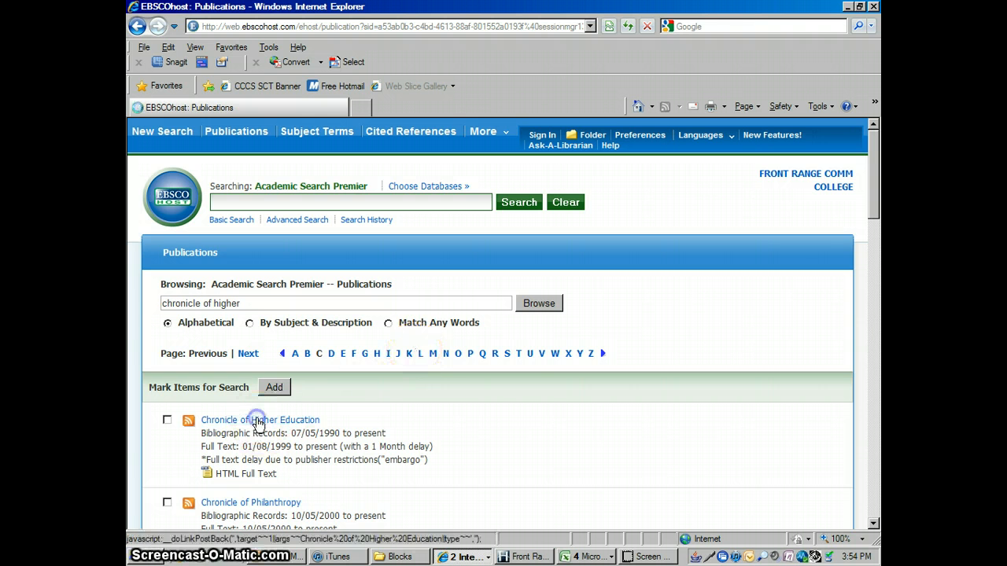
- Open the Chronicle of Higher Education record and expand its 2011, then 2008 issues
left_click(260, 419)
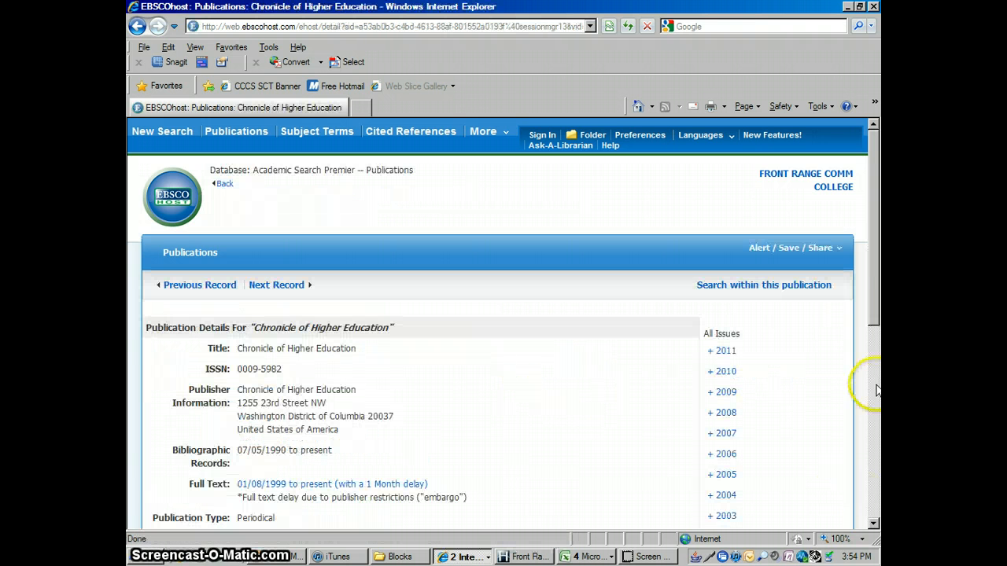
scroll("down", 3)
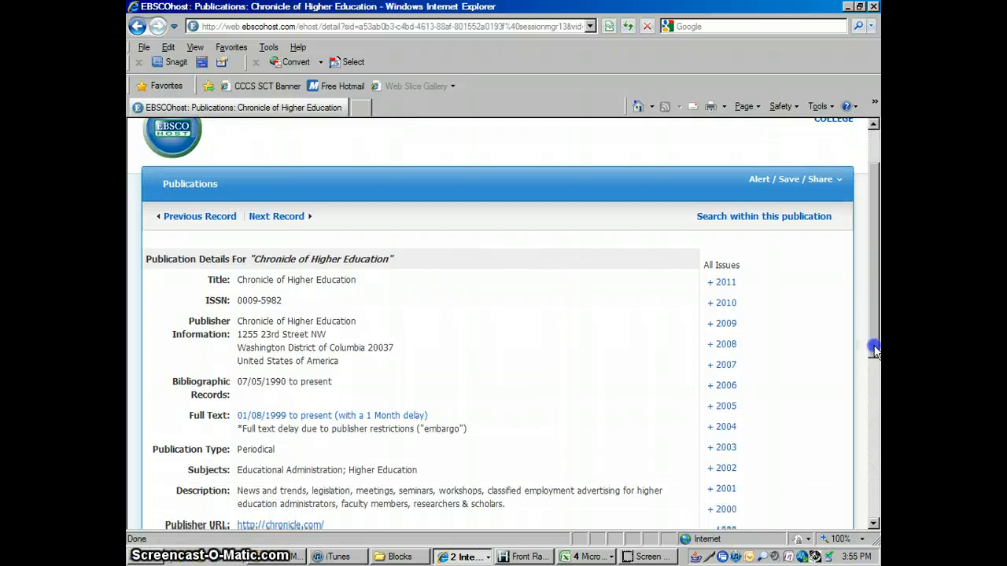
left_click(721, 281)
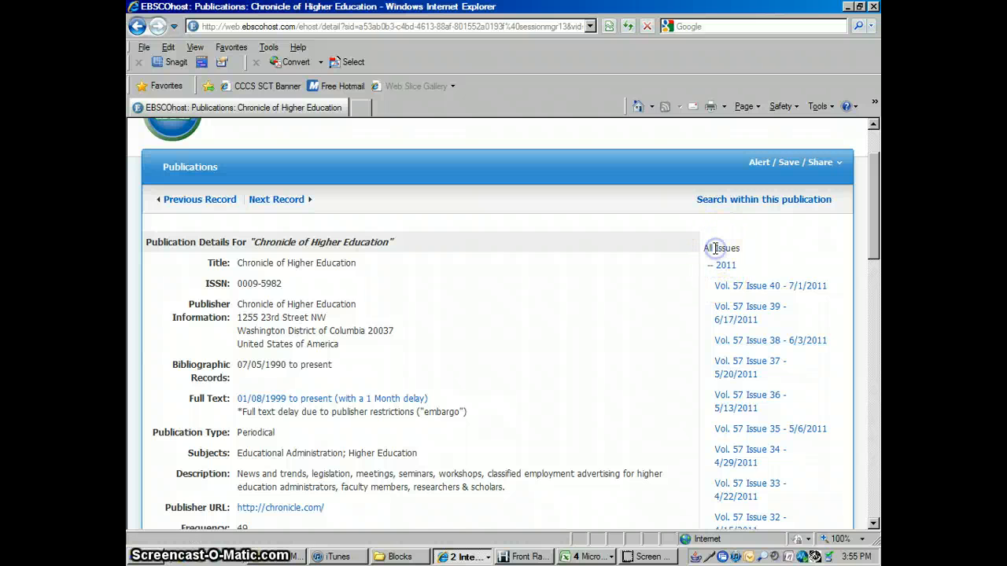
mouse_move(802, 271)
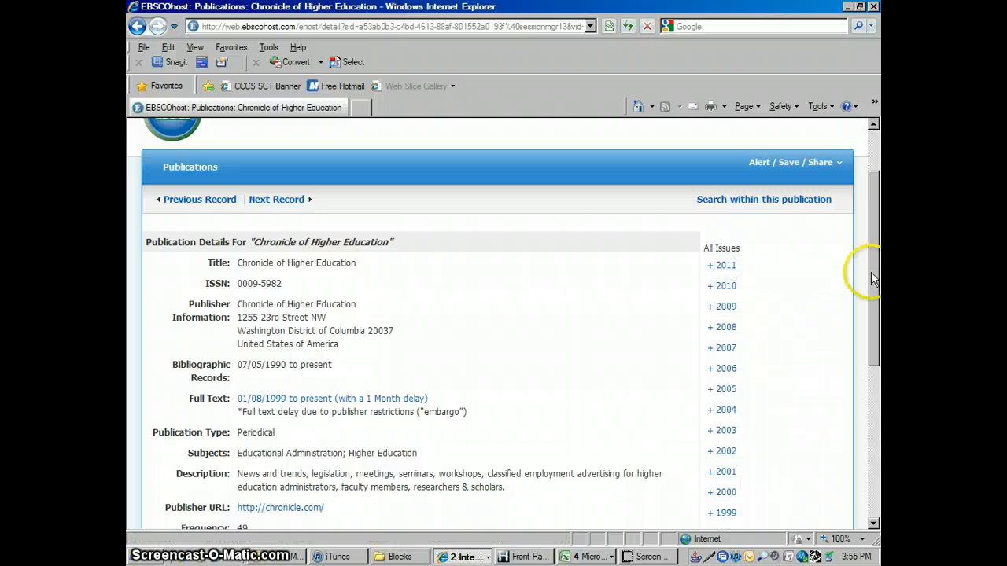
left_click(721, 327)
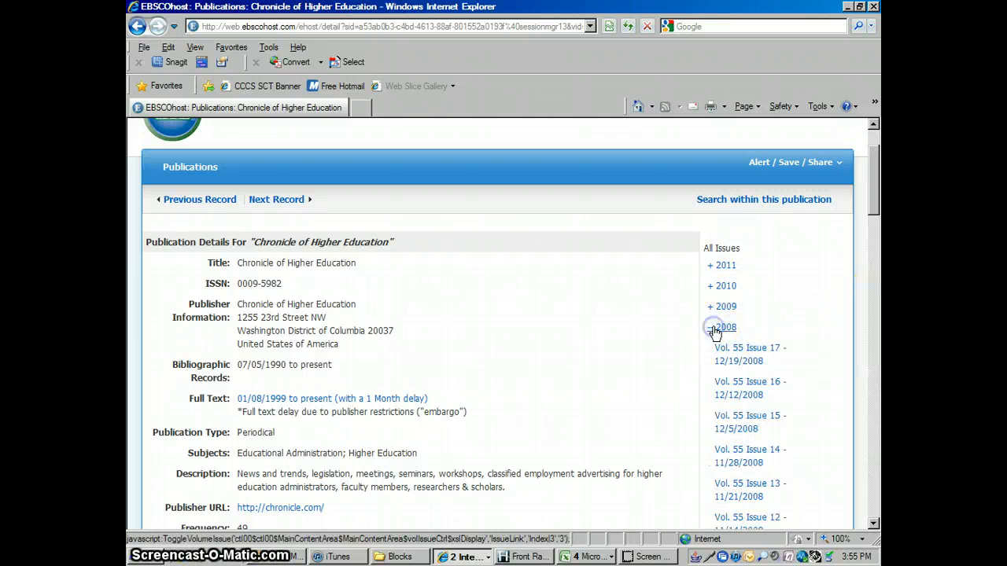
left_click(721, 327)
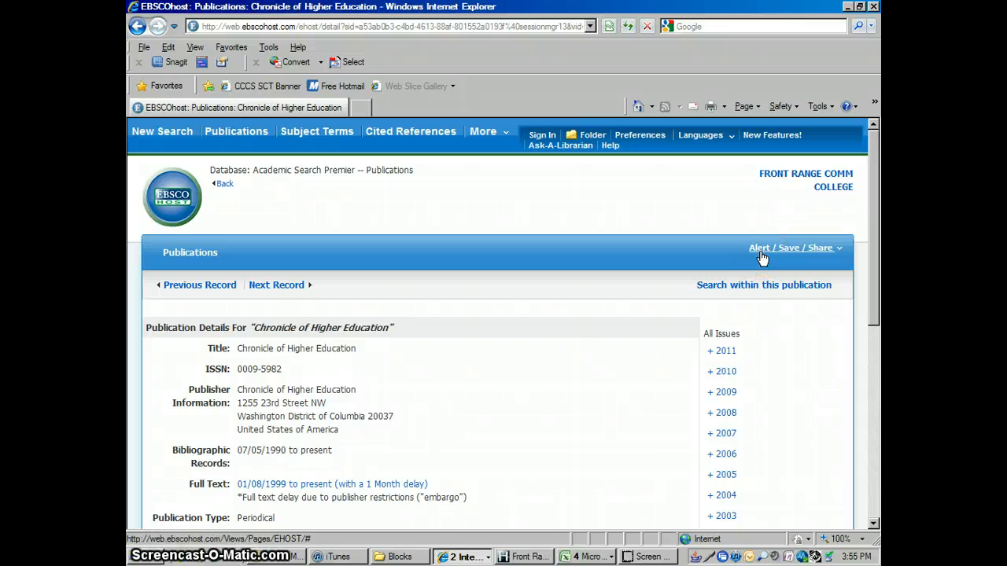
left_click(791, 248)
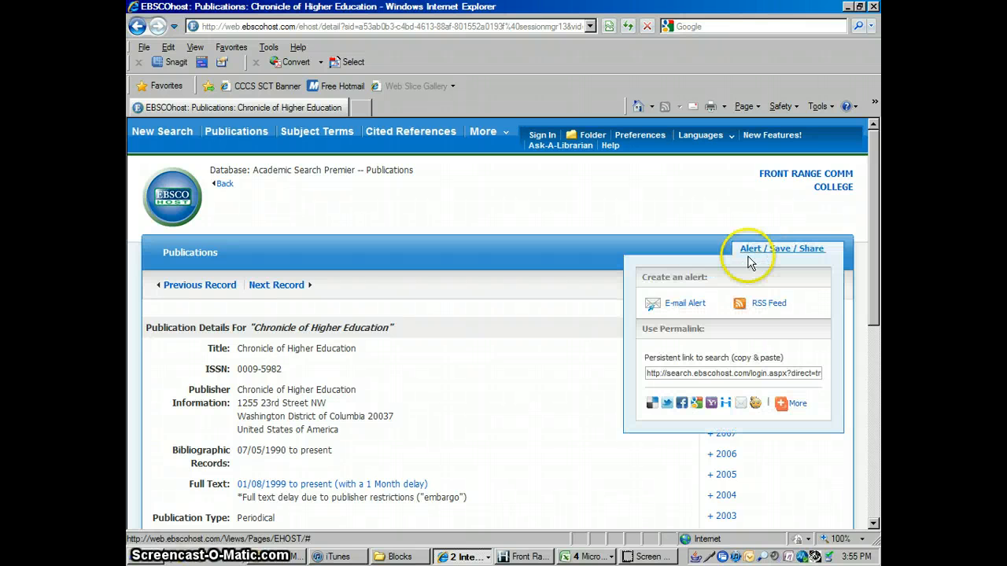
left_click(685, 303)
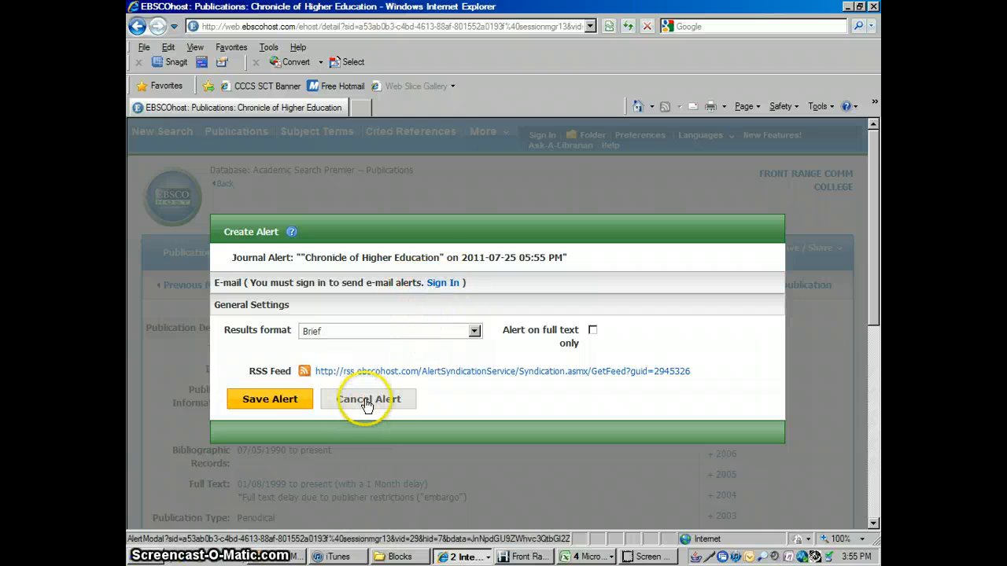
left_click(368, 399)
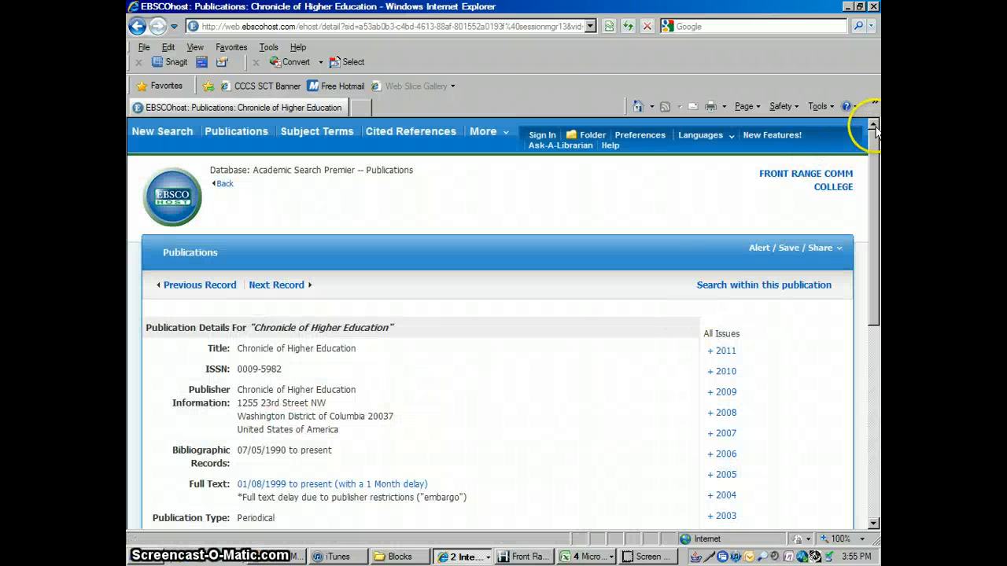
mouse_move(732, 169)
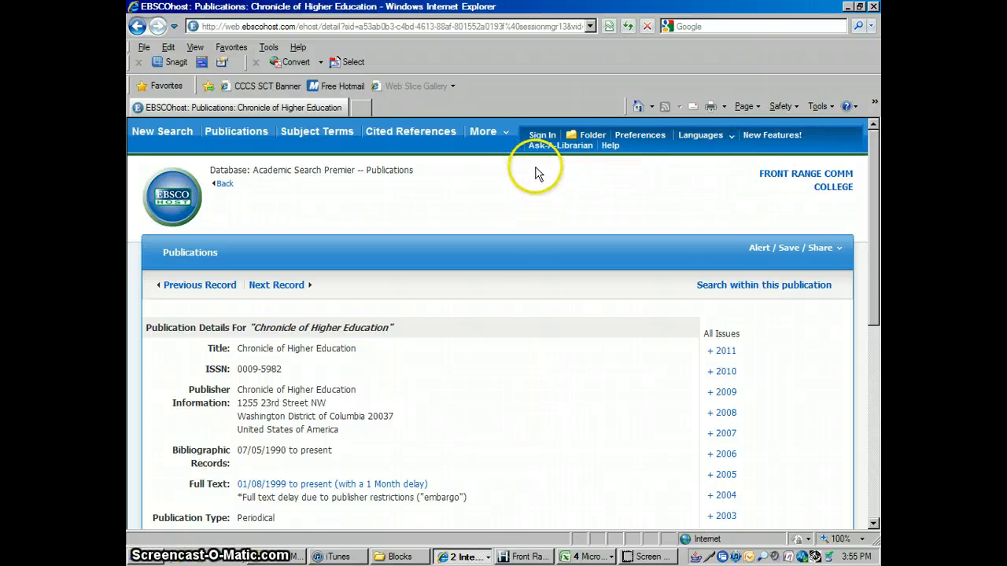
mouse_move(541, 136)
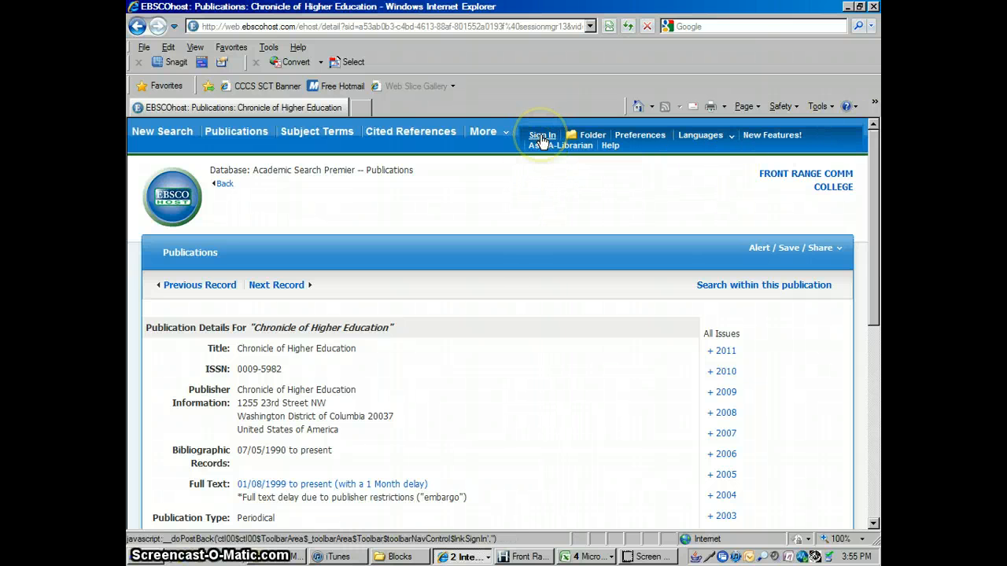
left_click(542, 135)
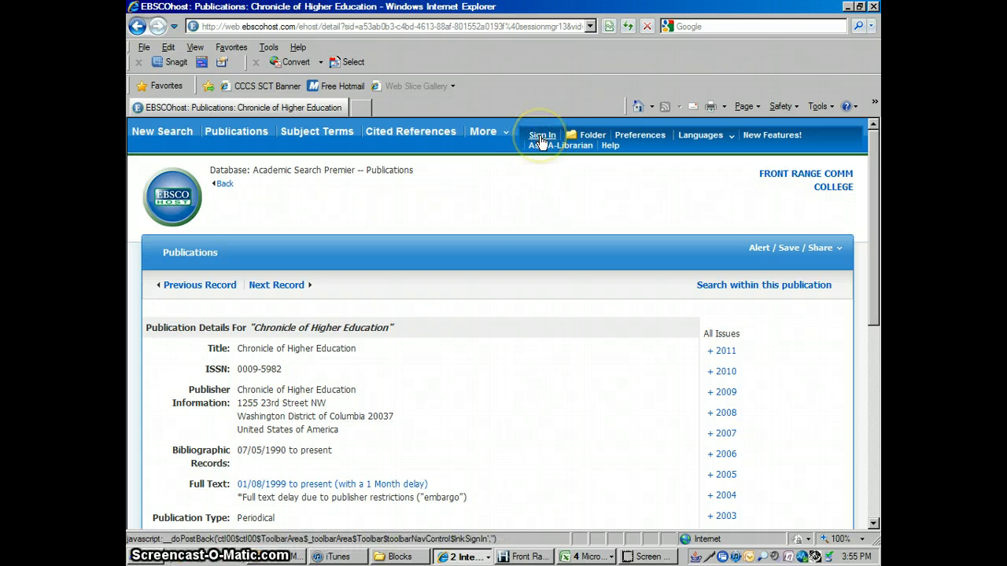
- From the Sign In page, open the blank 'Create a new Account' form and scroll through it
left_click(542, 135)
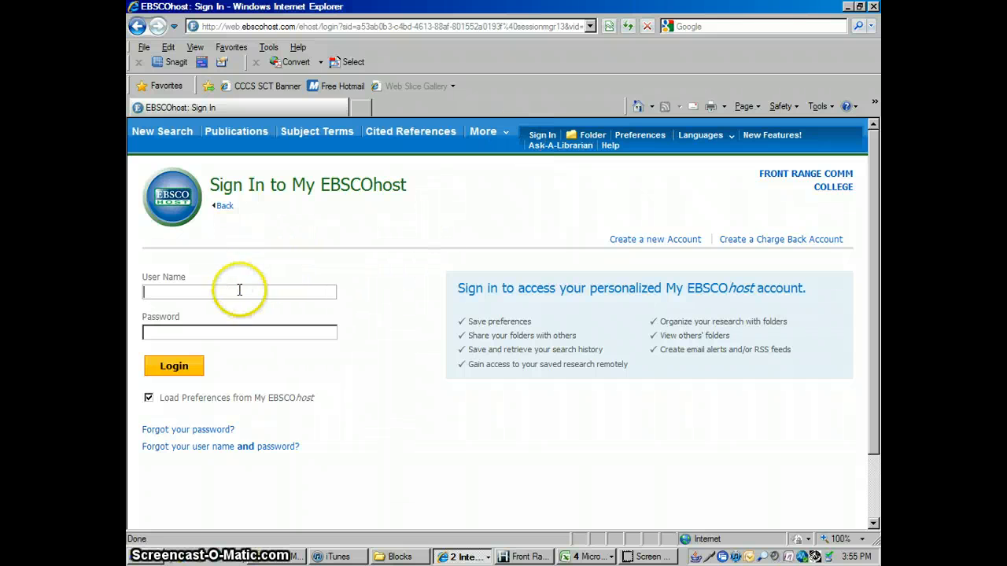
mouse_move(639, 248)
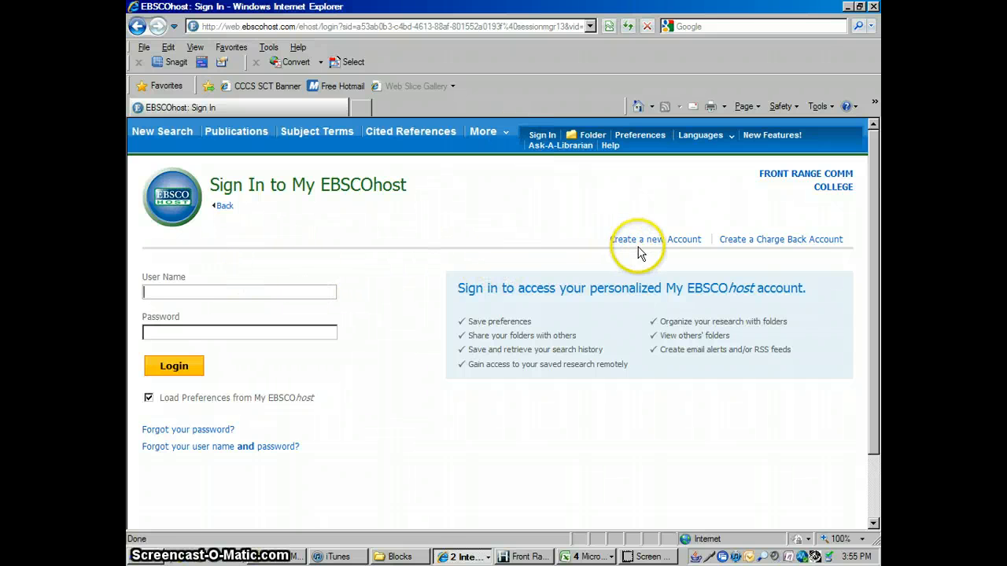
left_click(636, 239)
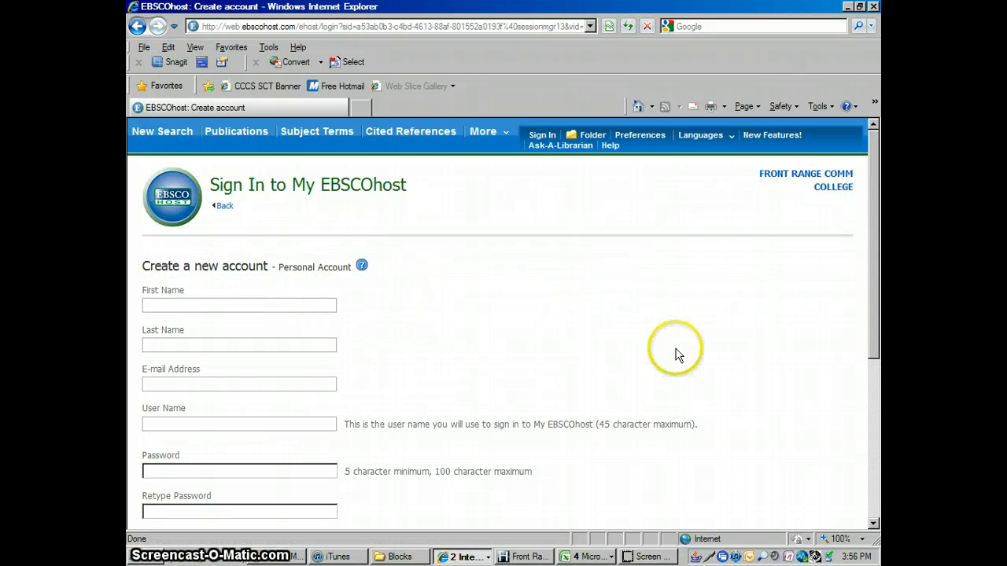
scroll("down", 3)
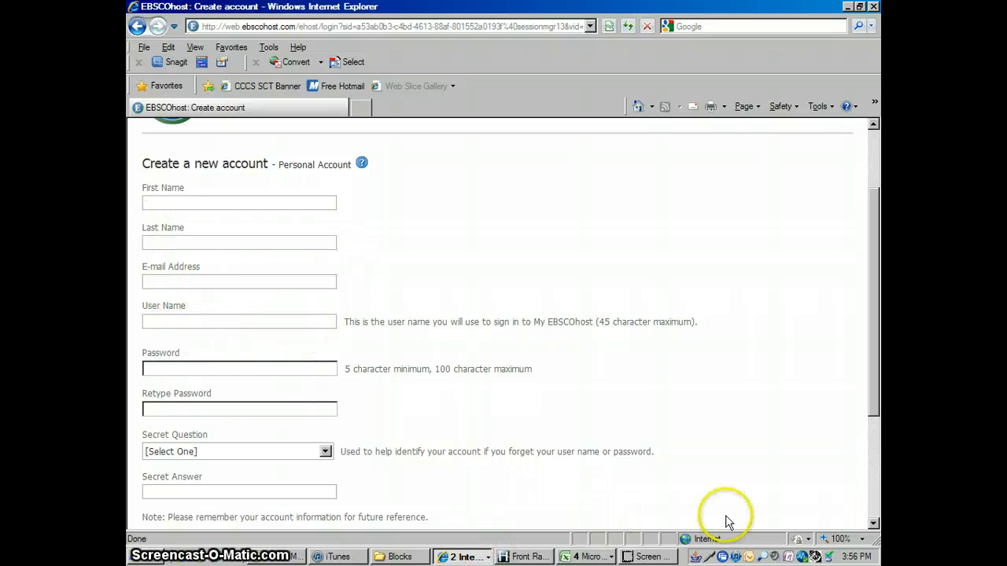
scroll("down", 3)
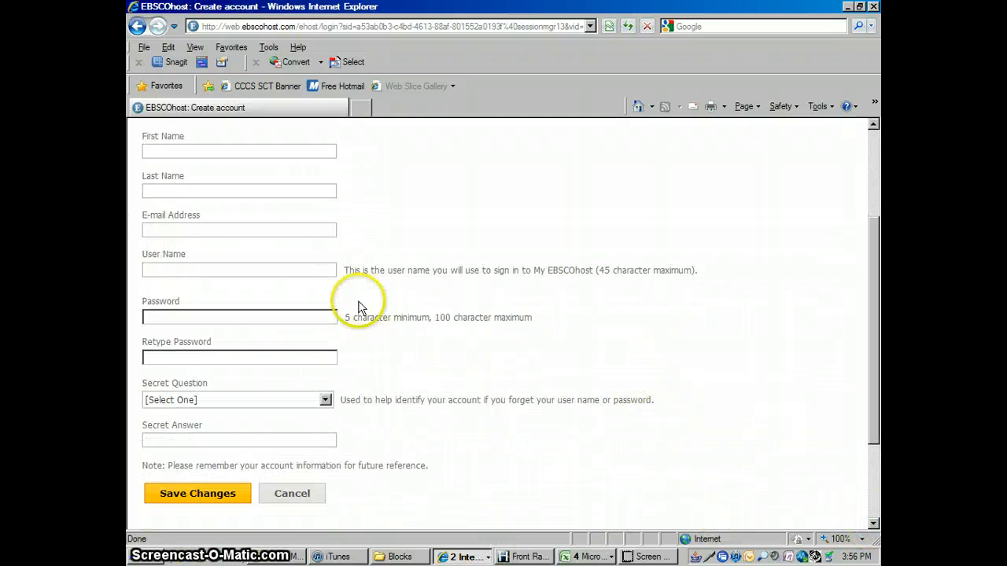
mouse_move(220, 270)
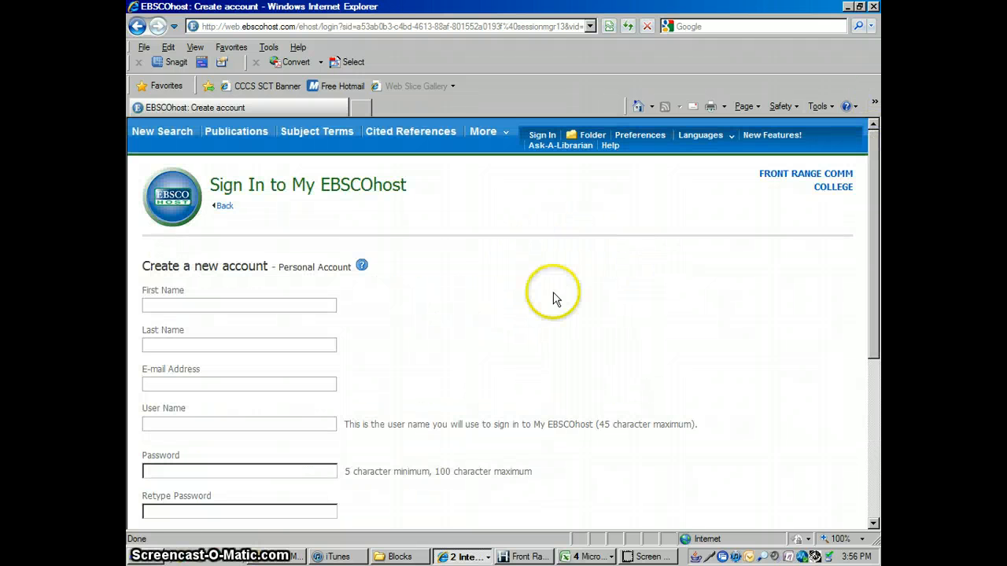
scroll("down", 3)
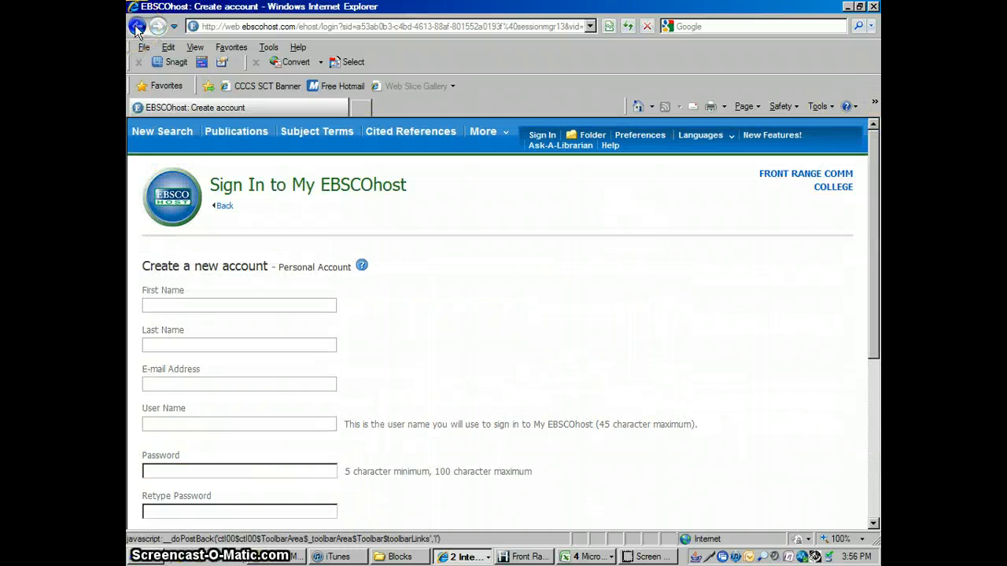
left_click(137, 26)
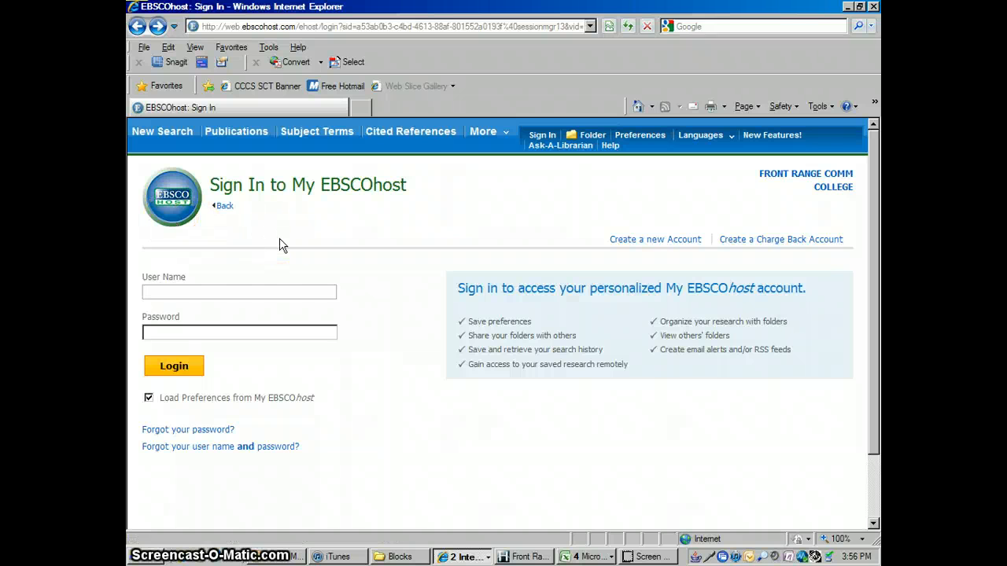
type("jeffwahl")
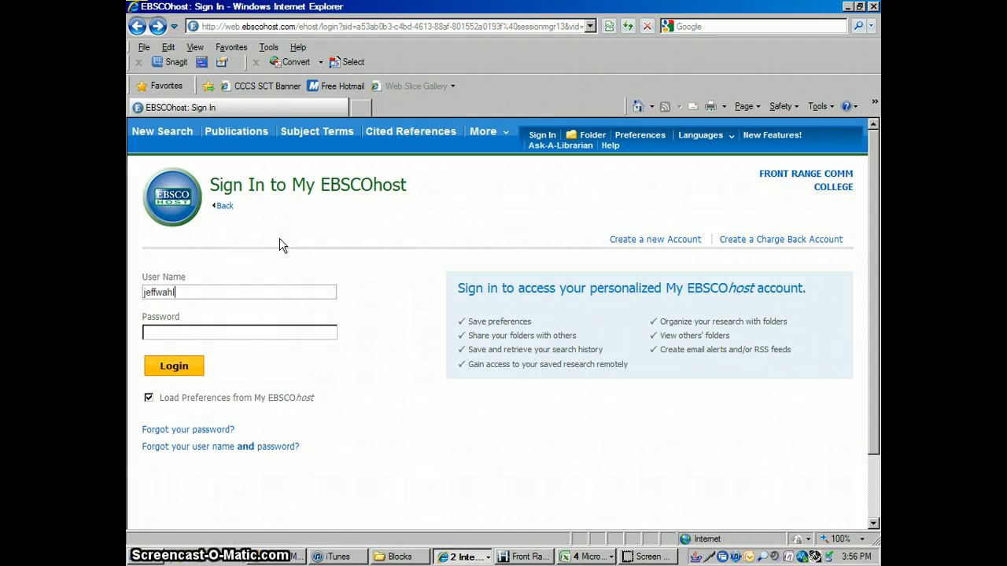
type("•••••")
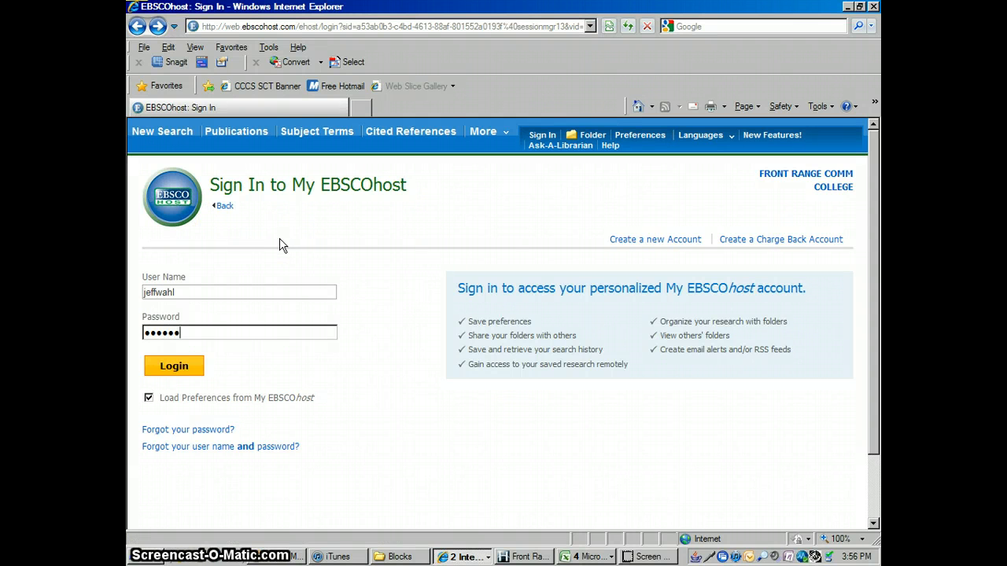
left_click(174, 366)
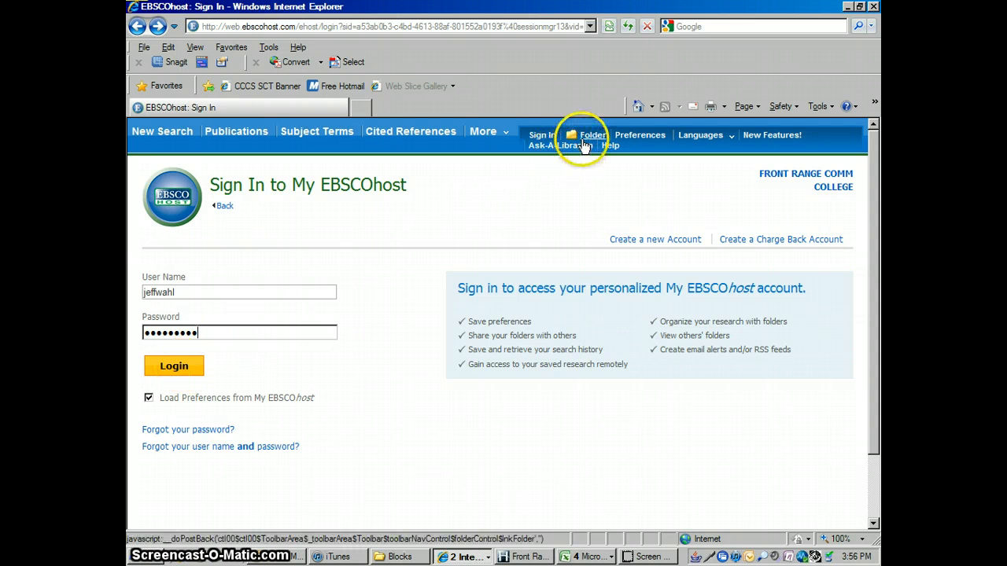
mouse_move(244, 467)
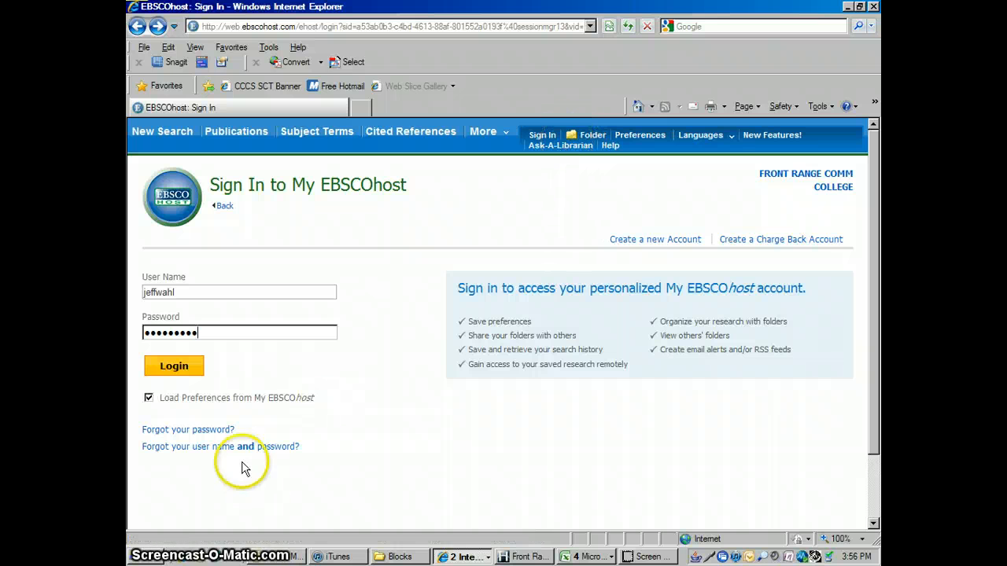
mouse_move(459, 240)
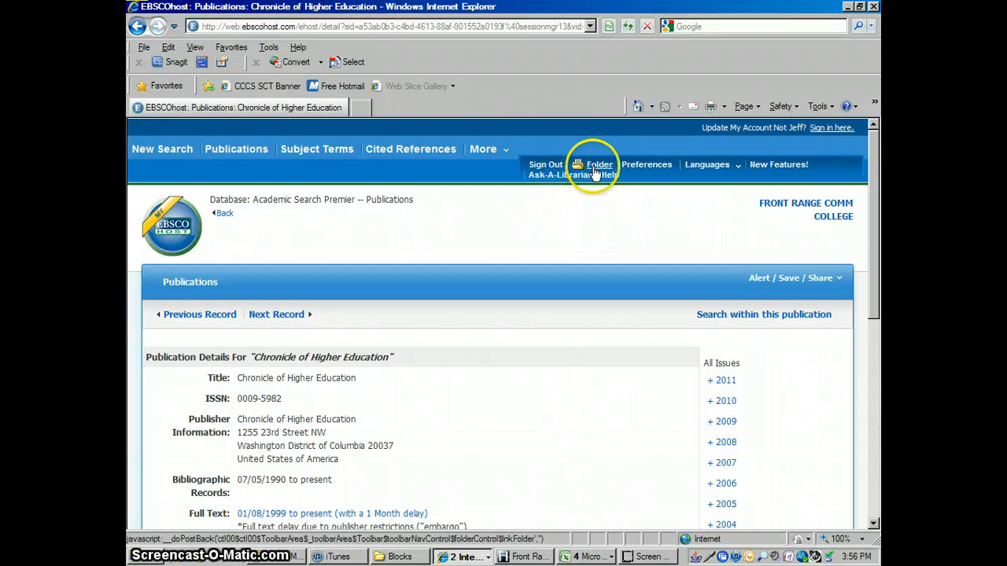
- Open My Folder and scroll through its nine saved articles
left_click(600, 164)
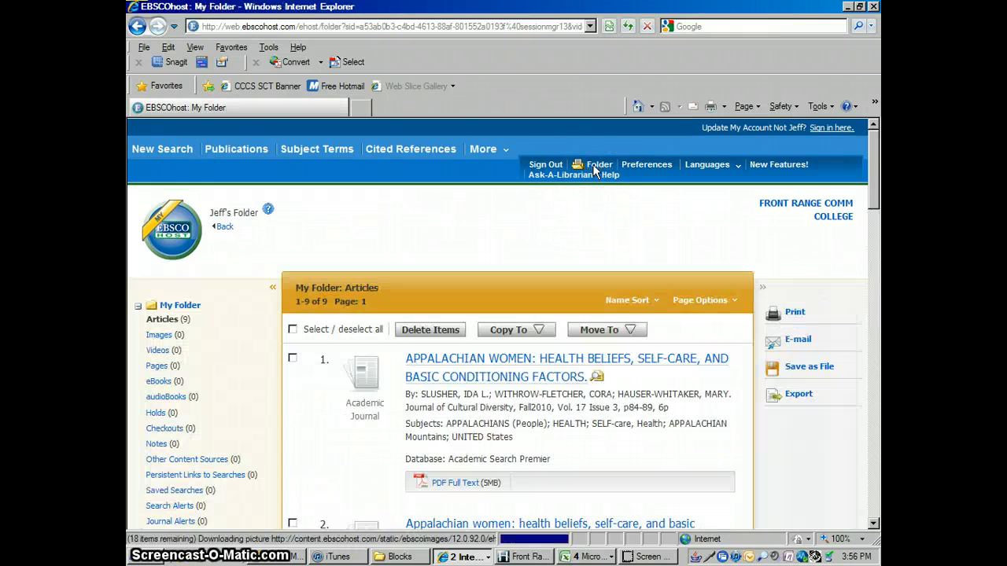
scroll("down", 3)
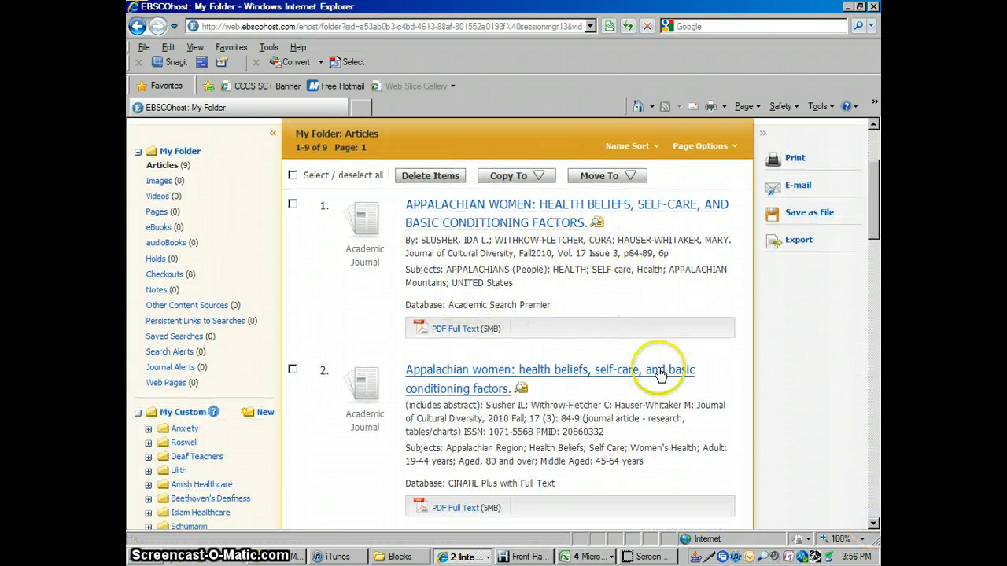
scroll("down", 3)
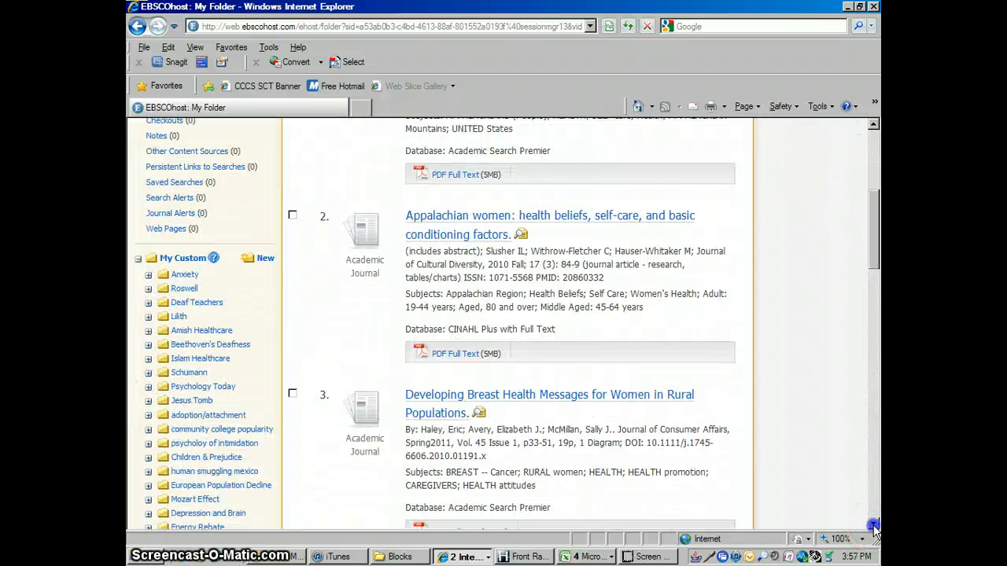
scroll("down", 3)
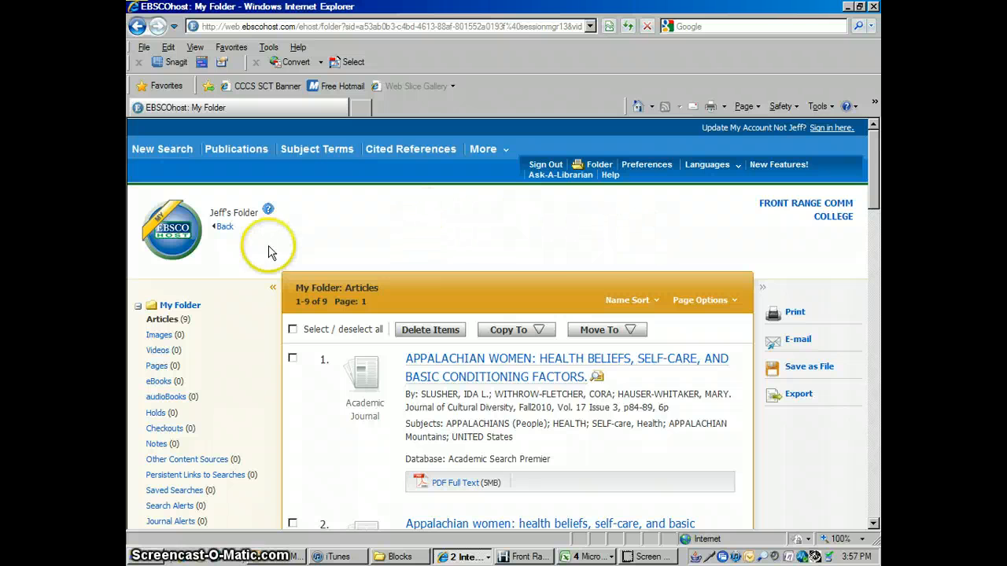
- Go back to the Chronicle publication page and show the Alert / Save / Share options
left_click(225, 227)
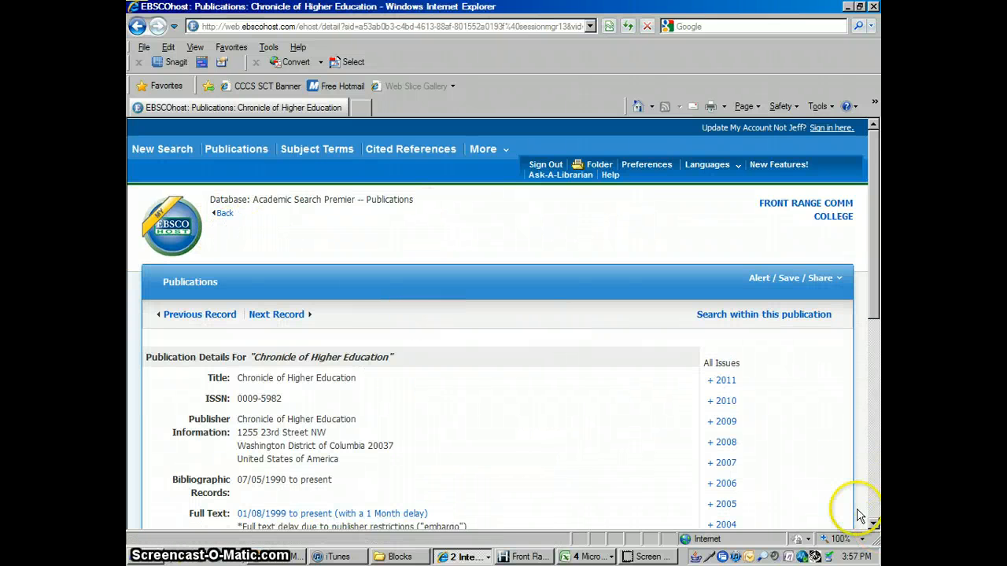
scroll("down", 3)
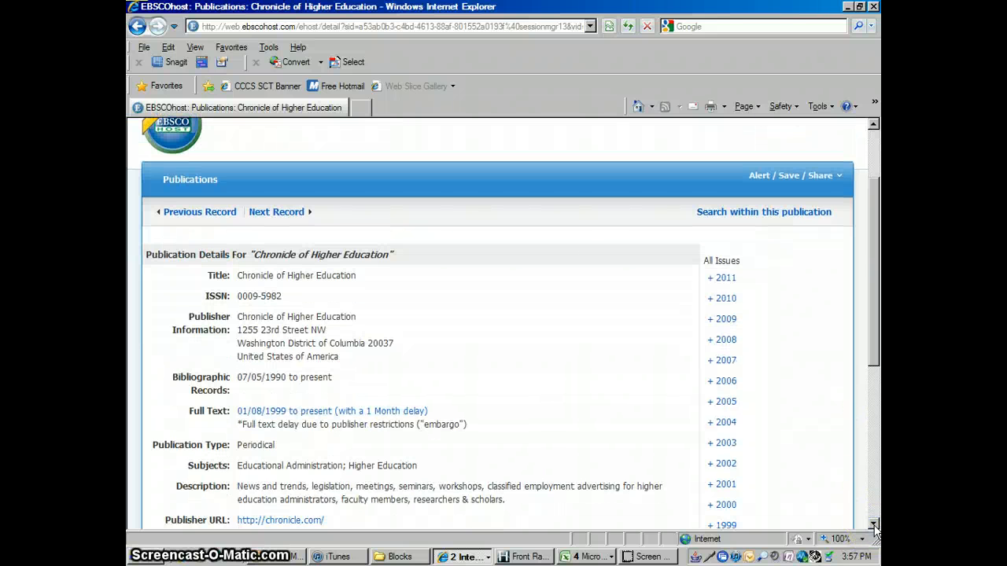
mouse_move(771, 252)
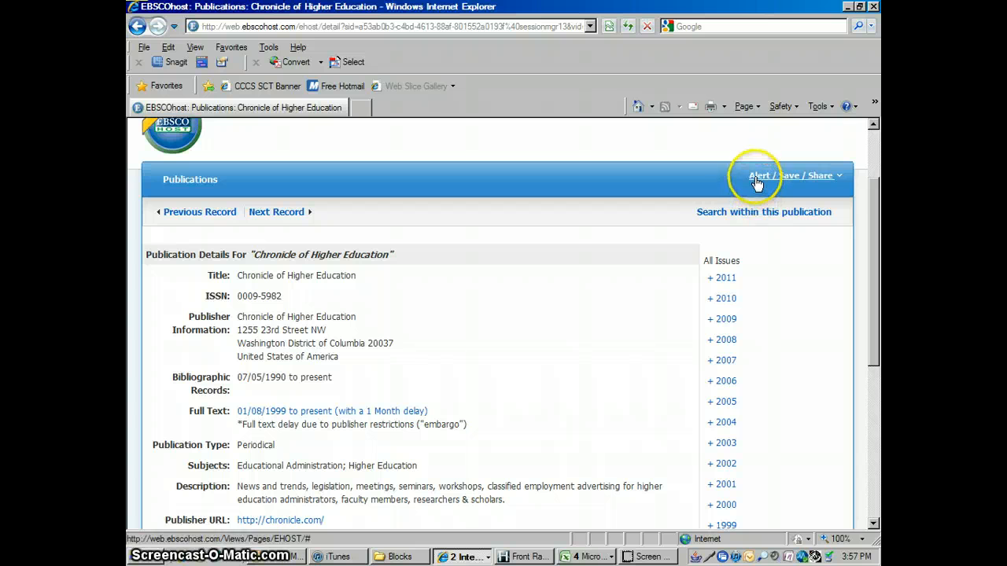
left_click(790, 174)
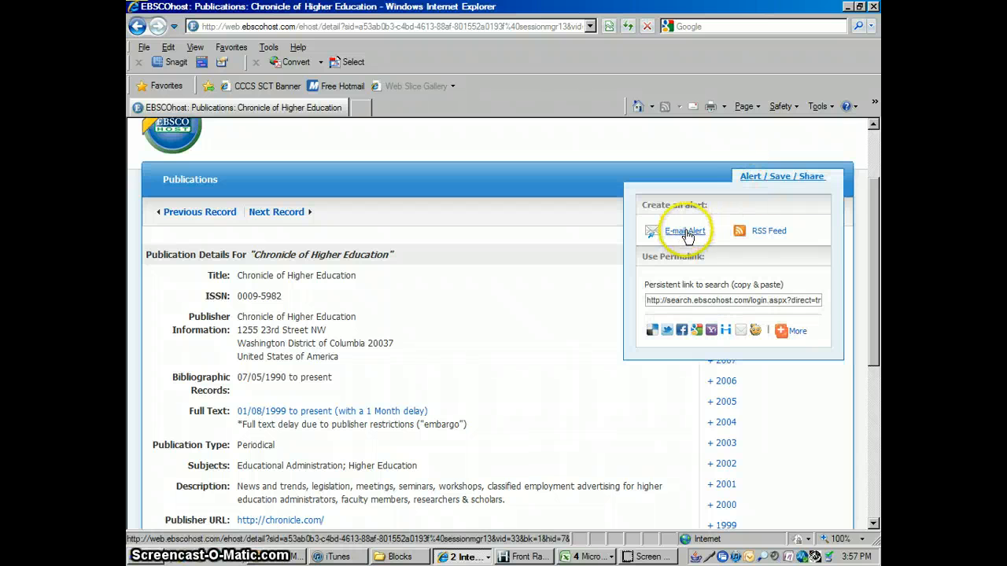
- Enter jeff's e-mail address as the alert recipient and set results format to Detailed
left_click(684, 231)
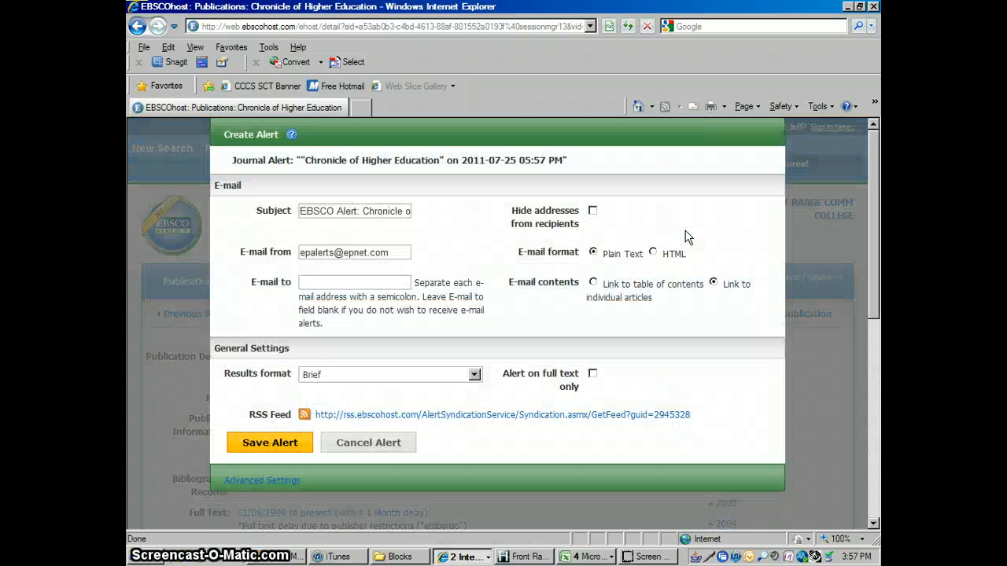
left_click(354, 282)
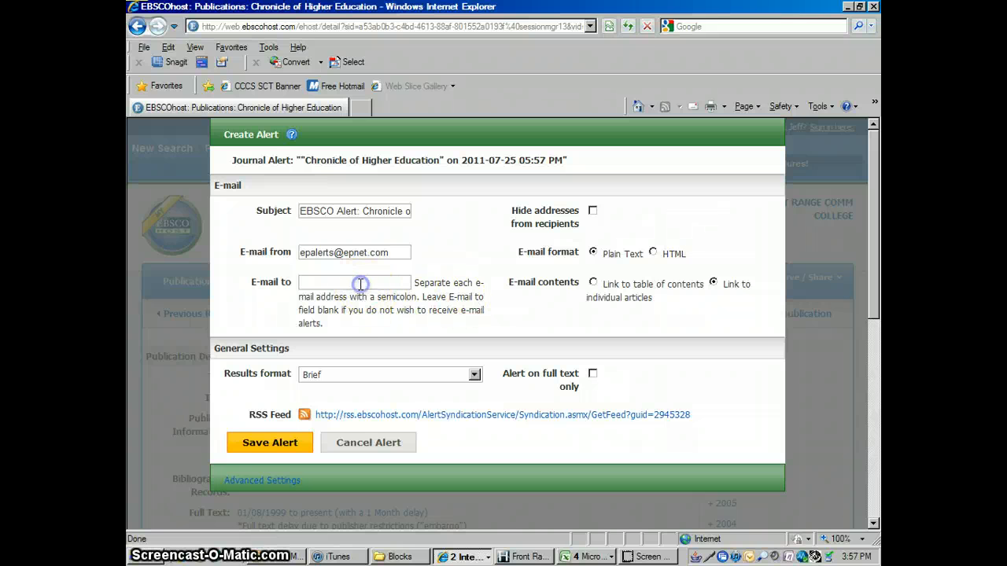
left_click(354, 283)
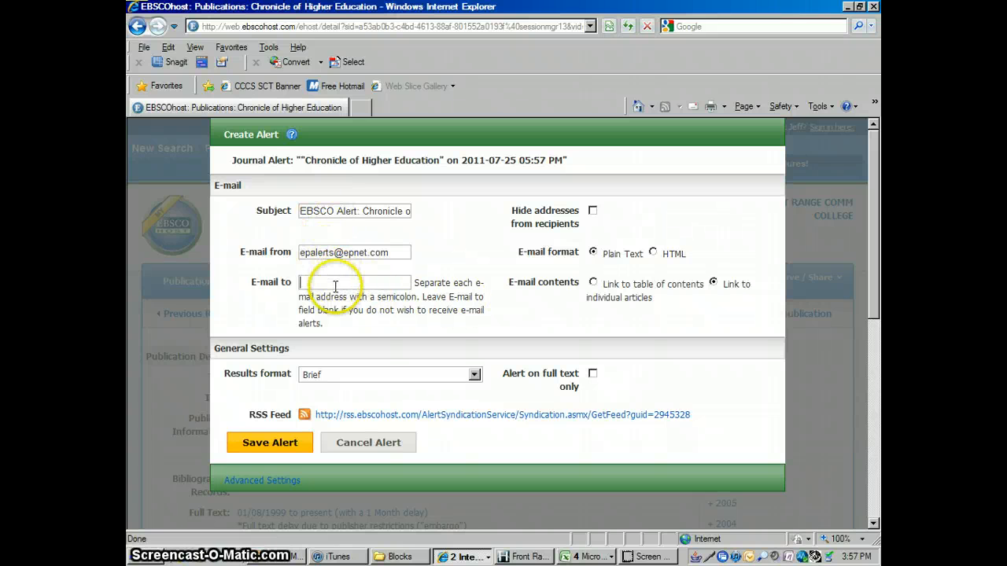
type("jeff")
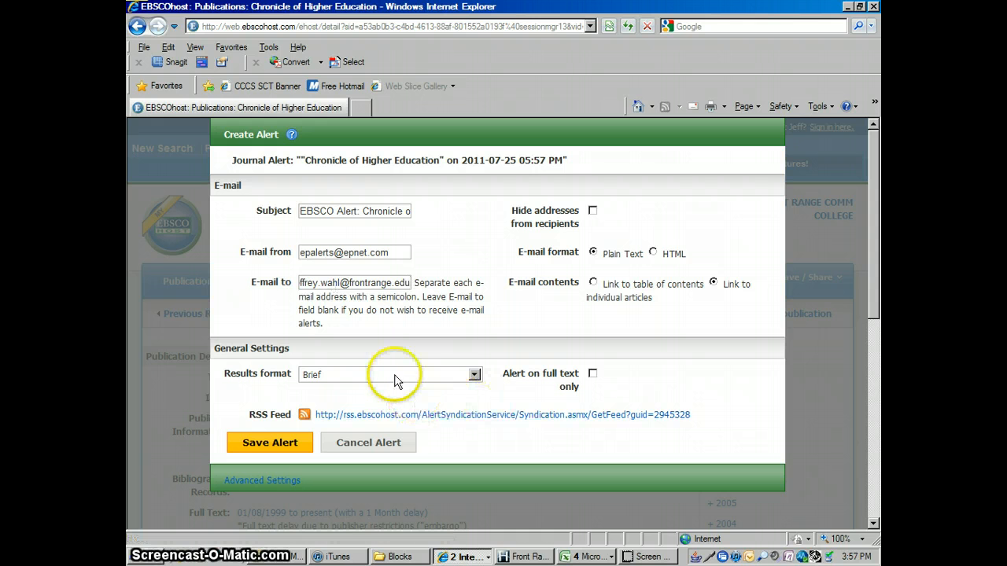
mouse_move(472, 386)
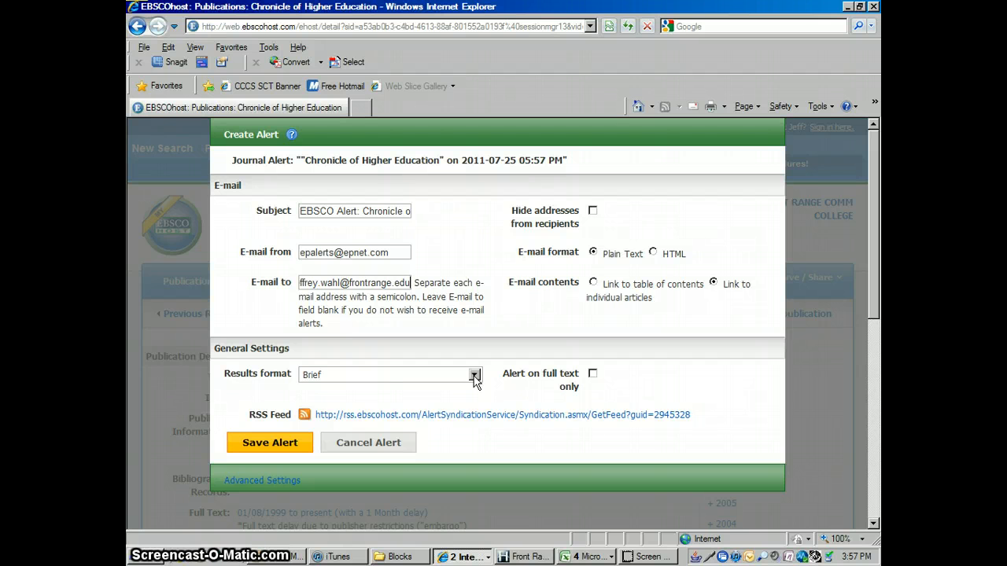
left_click(475, 374)
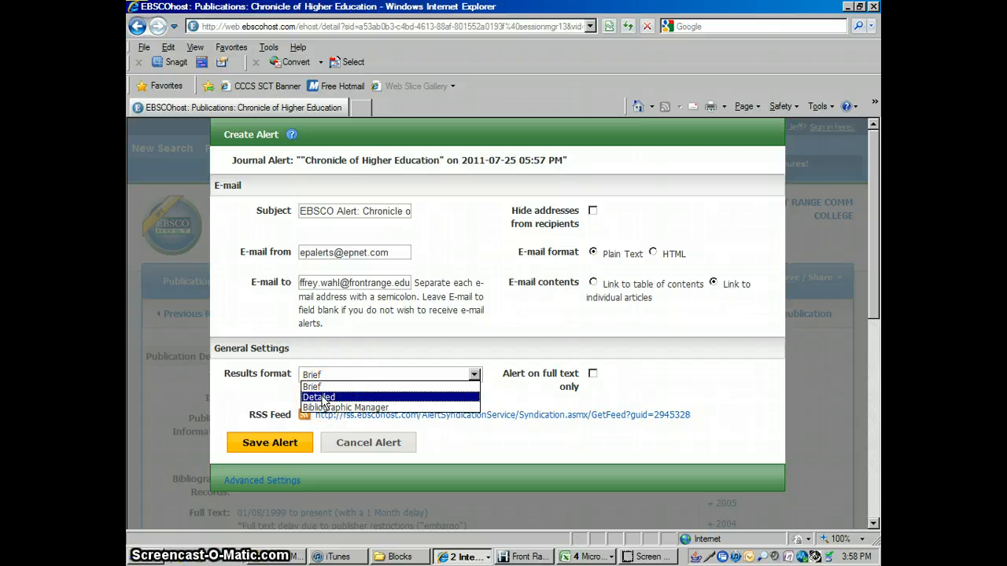
mouse_move(344, 407)
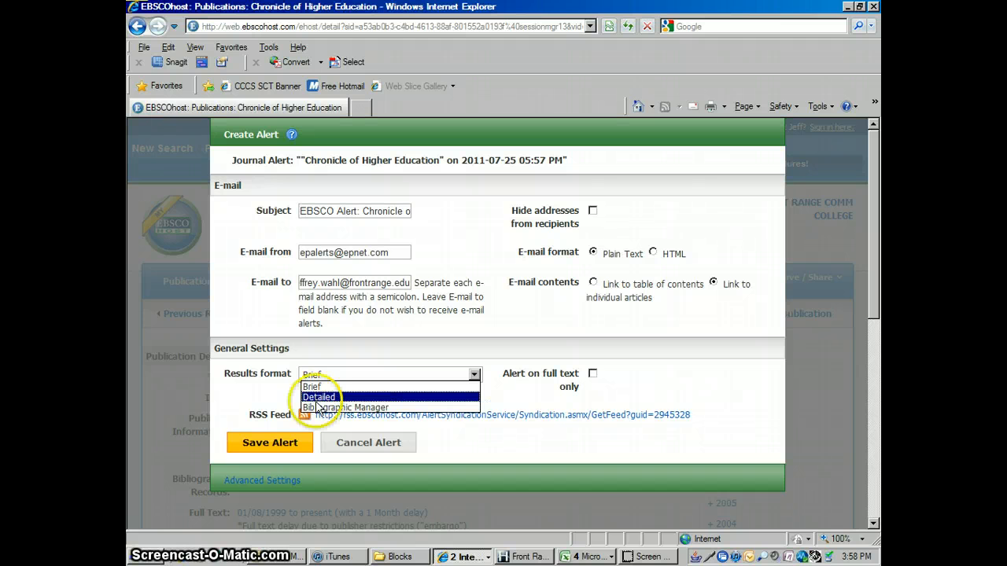
left_click(319, 397)
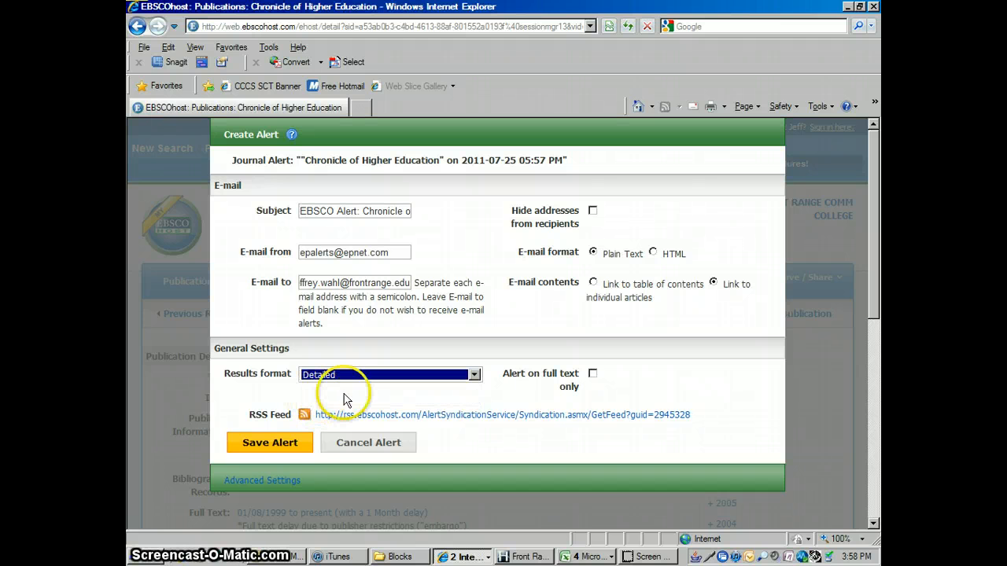
mouse_move(270, 464)
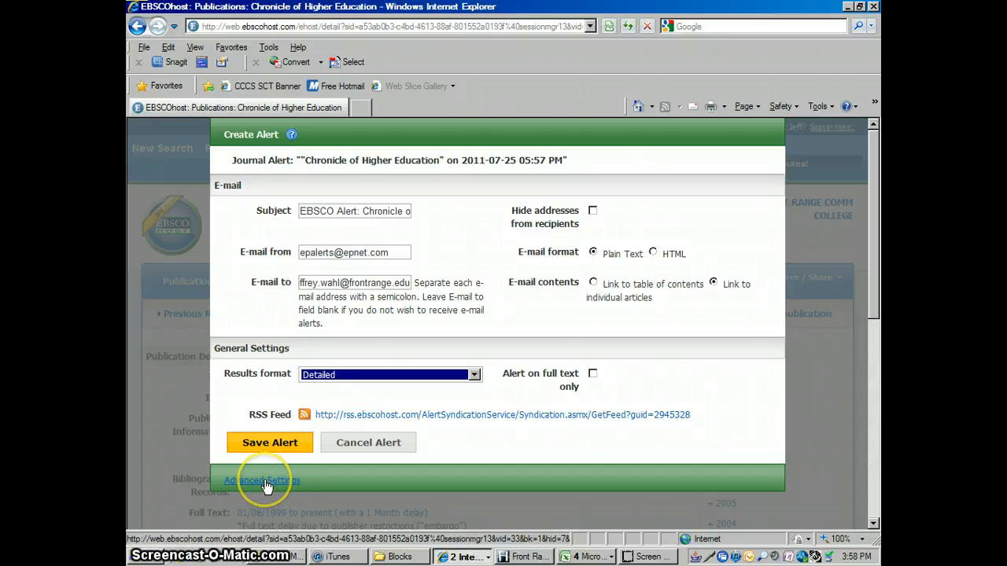
- Open Advanced Settings and set Run Alert for to Six months
left_click(262, 480)
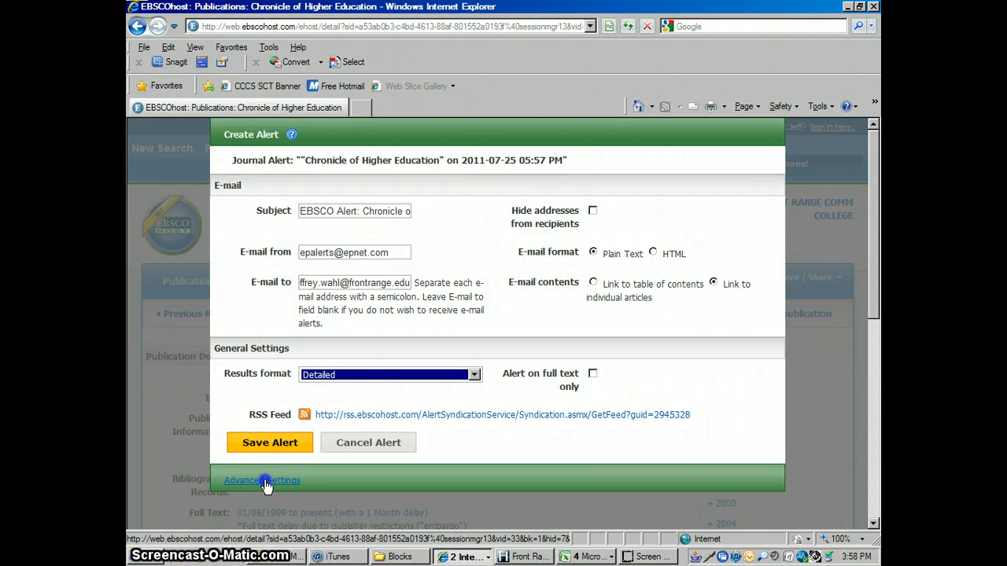
left_click(262, 480)
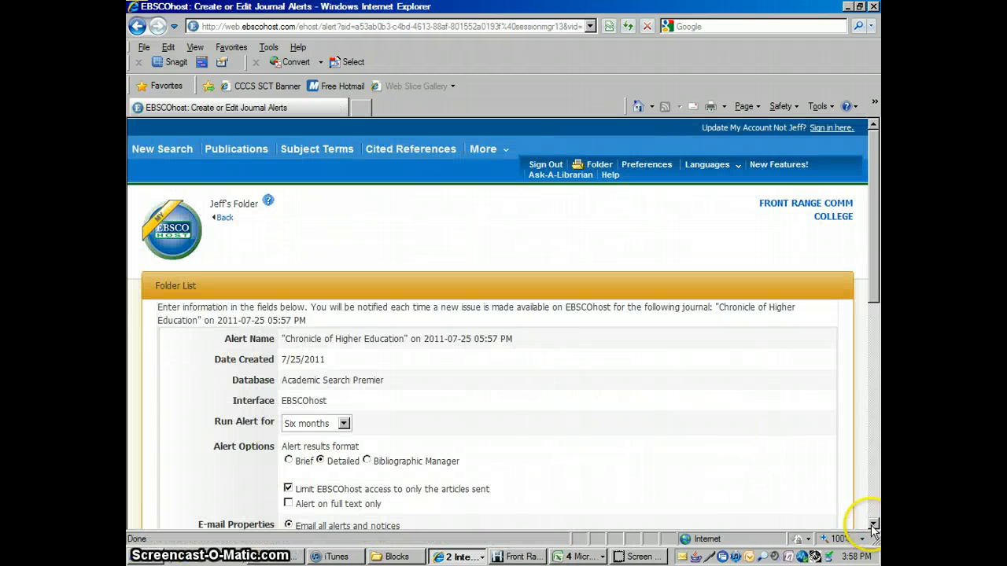
scroll("down", 3)
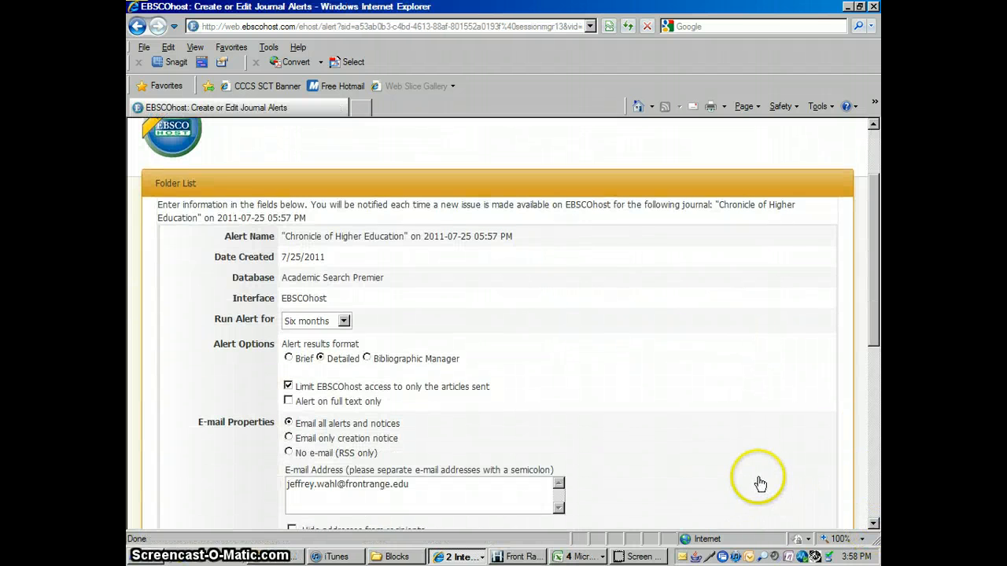
mouse_move(397, 325)
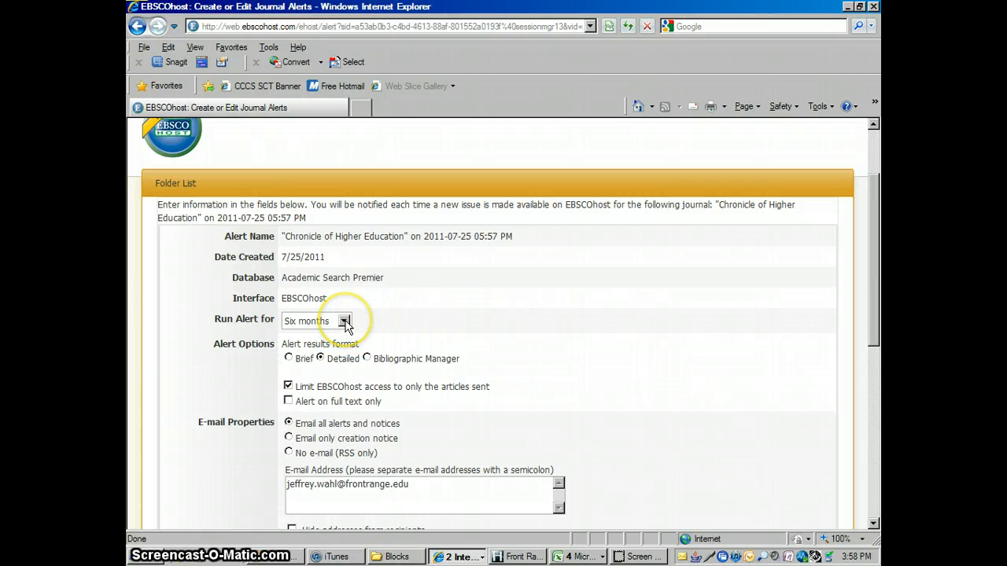
left_click(345, 321)
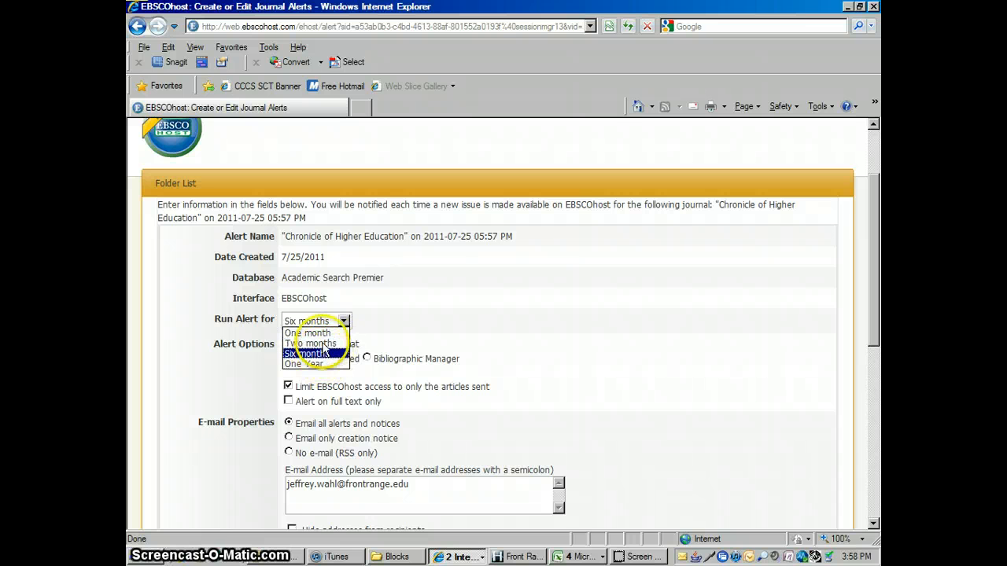
mouse_move(306, 333)
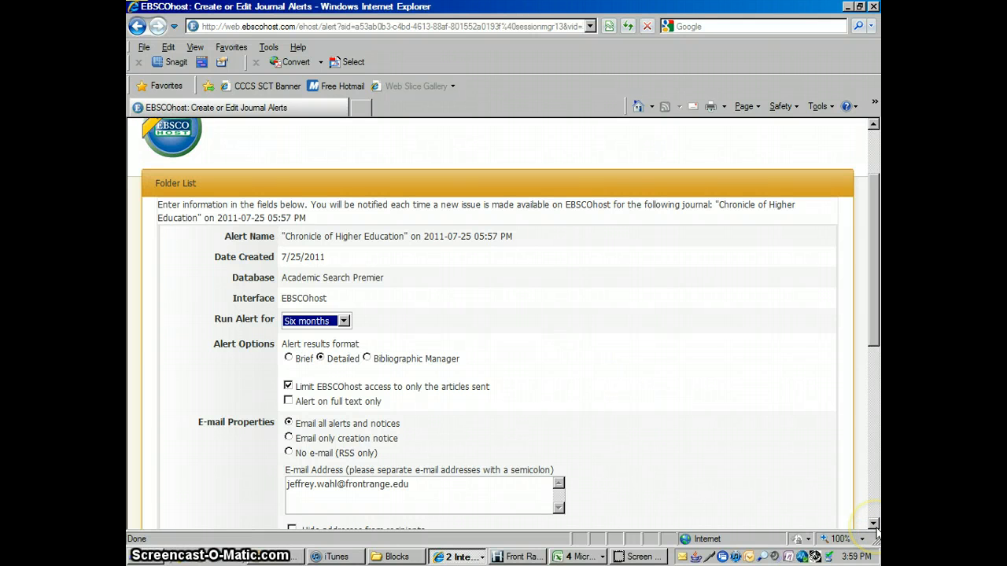
scroll("down", 3)
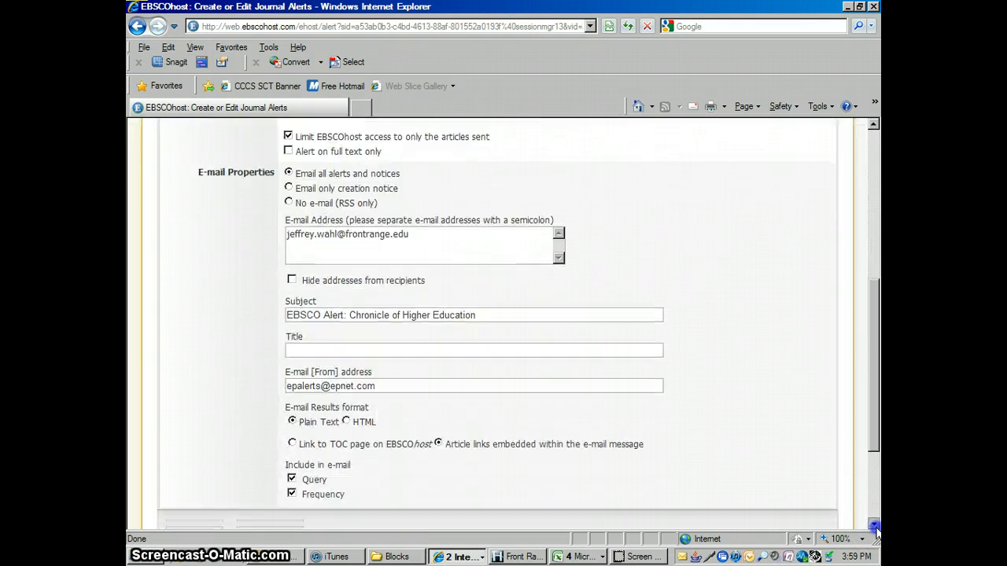
scroll("down", 3)
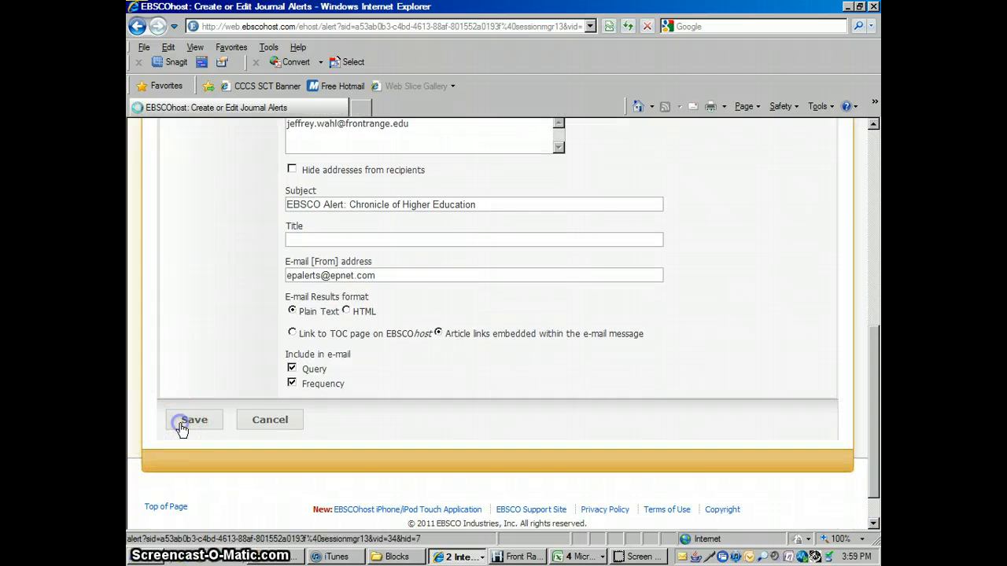
- Save the alert, then Continue past the 'Your alert has been modified' summary
left_click(193, 419)
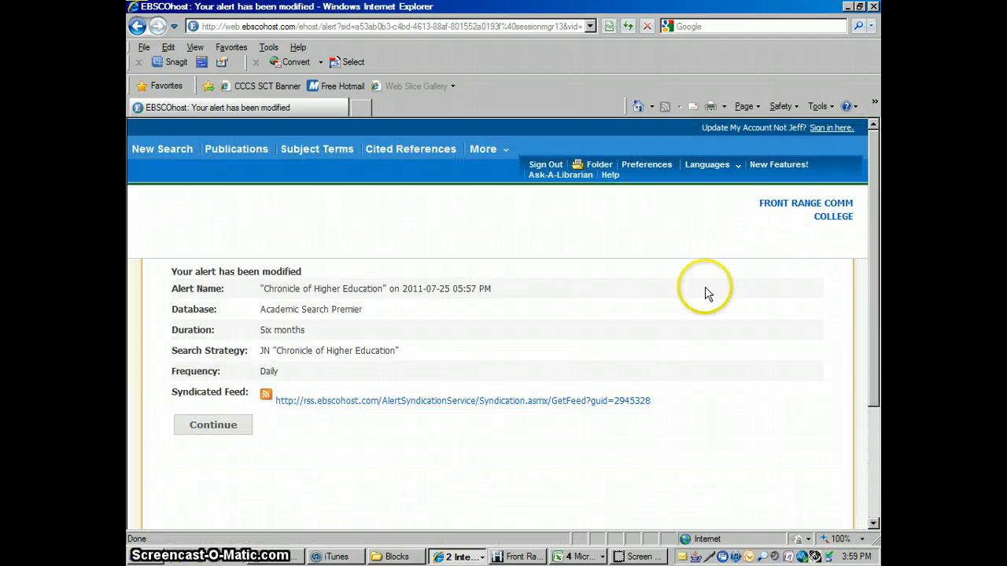
mouse_move(730, 494)
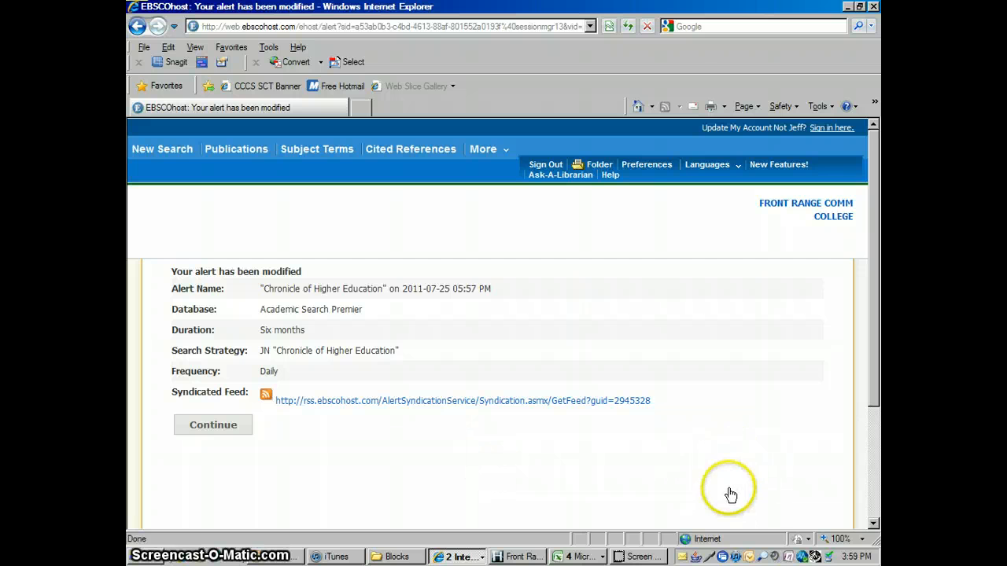
mouse_move(409, 486)
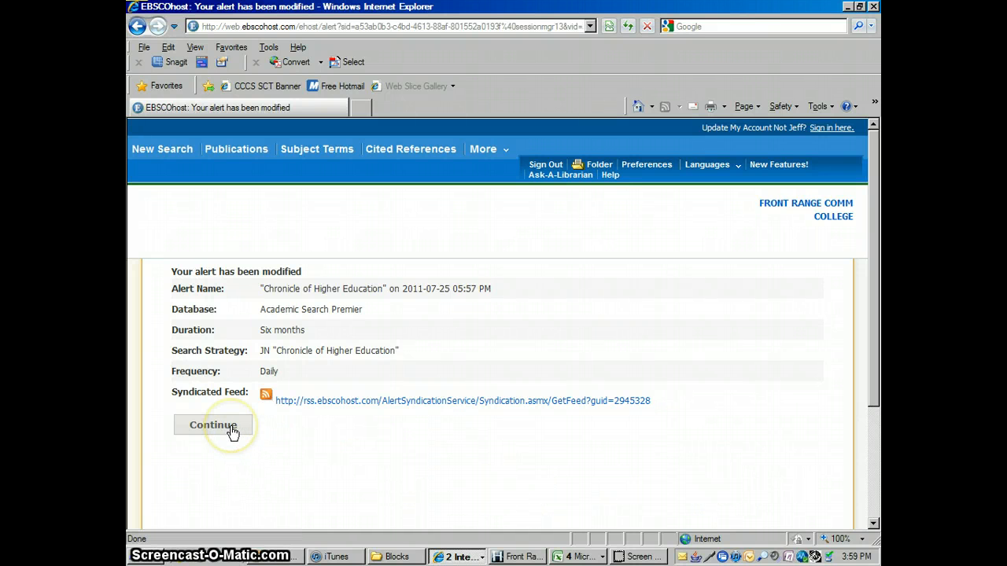
left_click(212, 425)
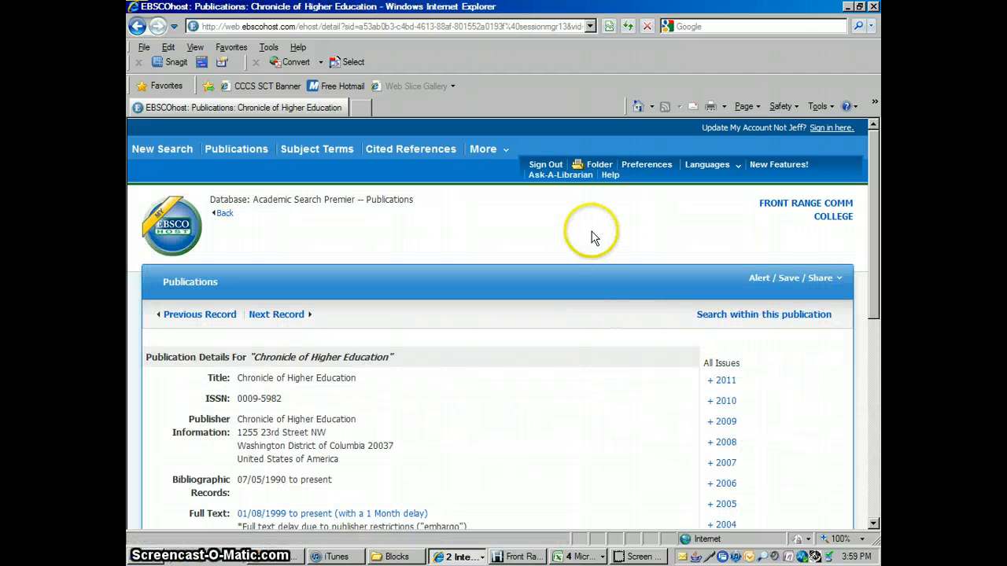
mouse_move(595, 235)
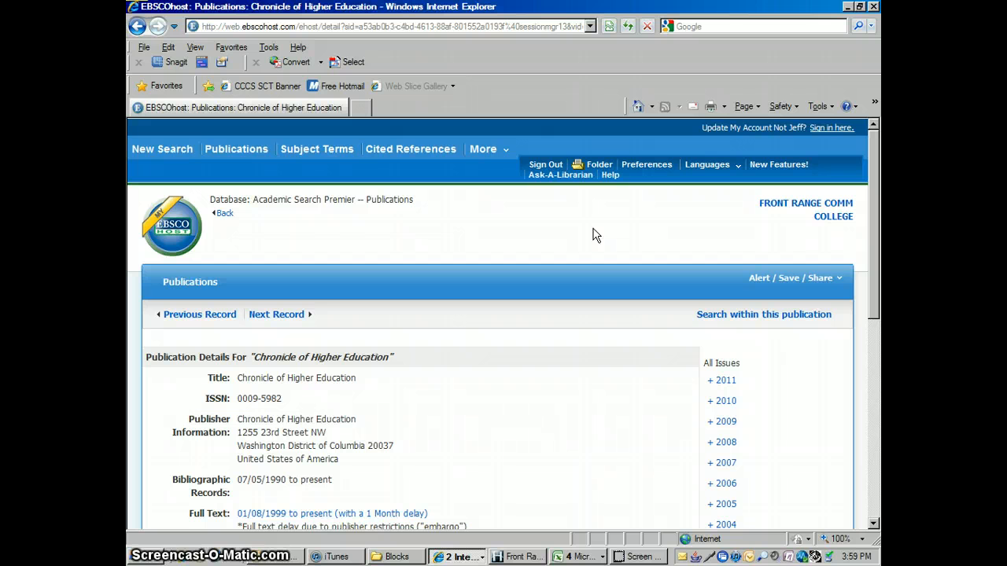